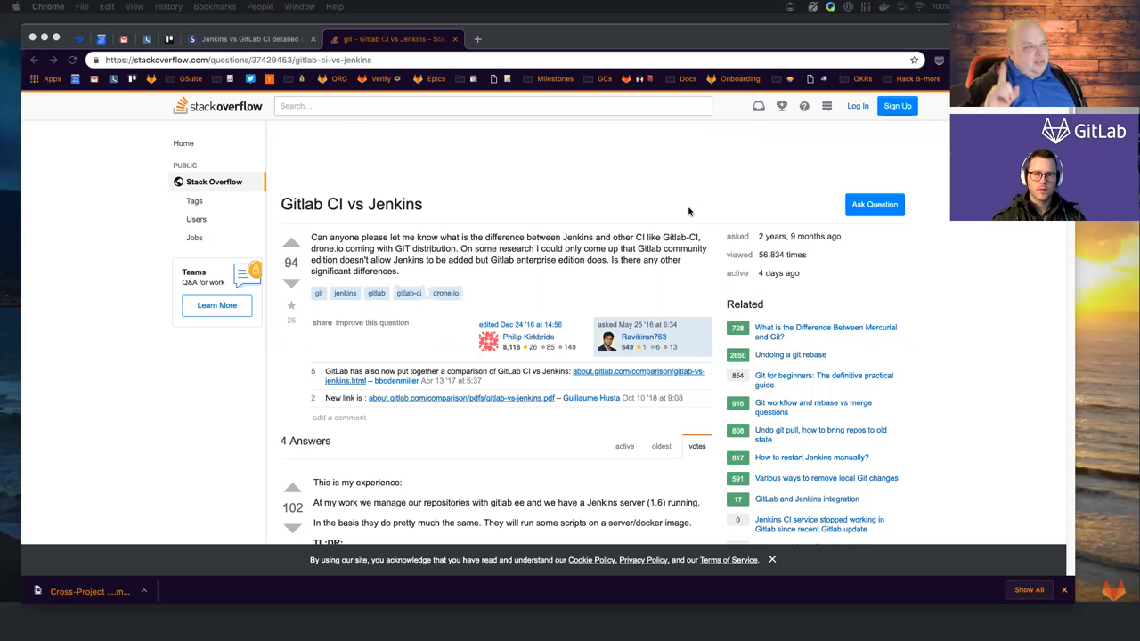
pyautogui.moveTo(687, 220)
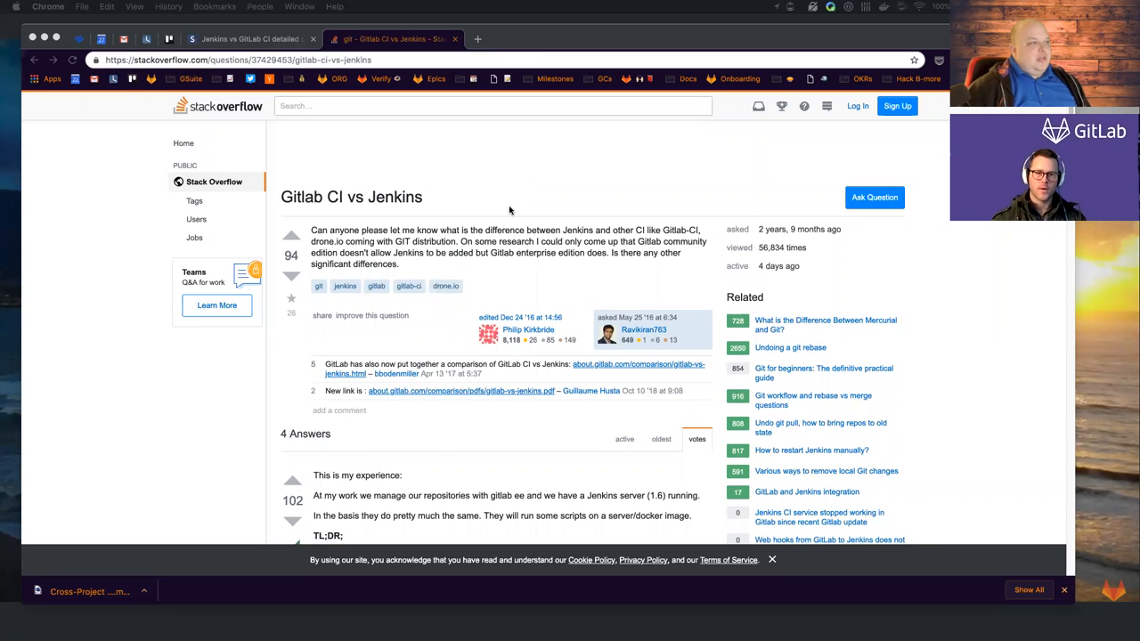
# Step: Scroll down past the 'Gitlab CI vs Jenkins' question to the accepted answer's TL;DR list
pyautogui.scroll(-3)
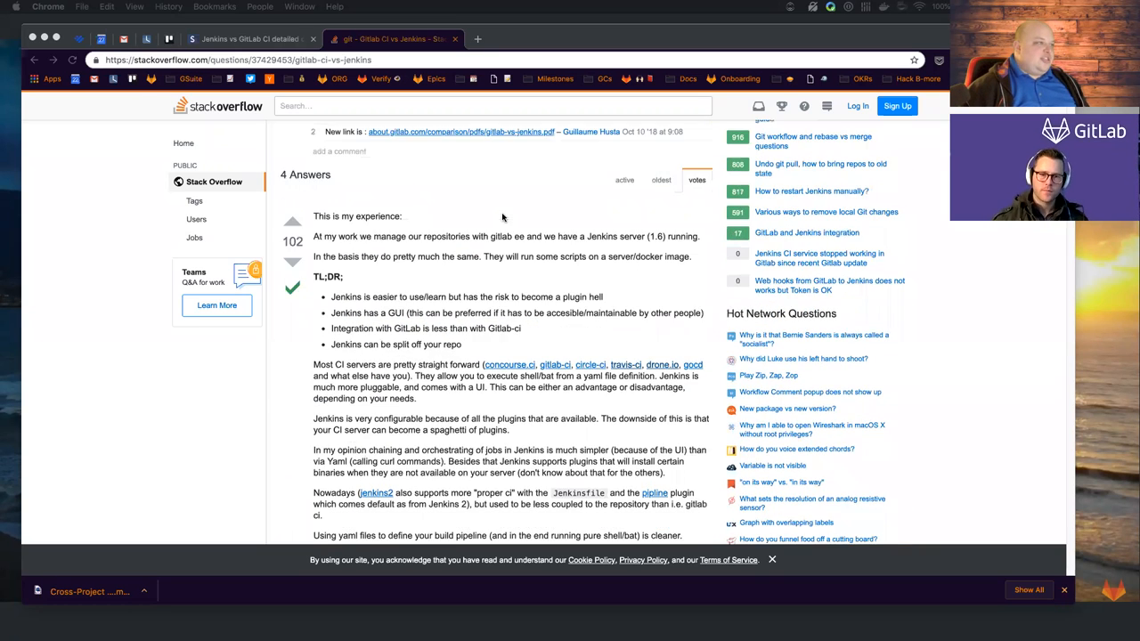
pyautogui.scroll(-3)
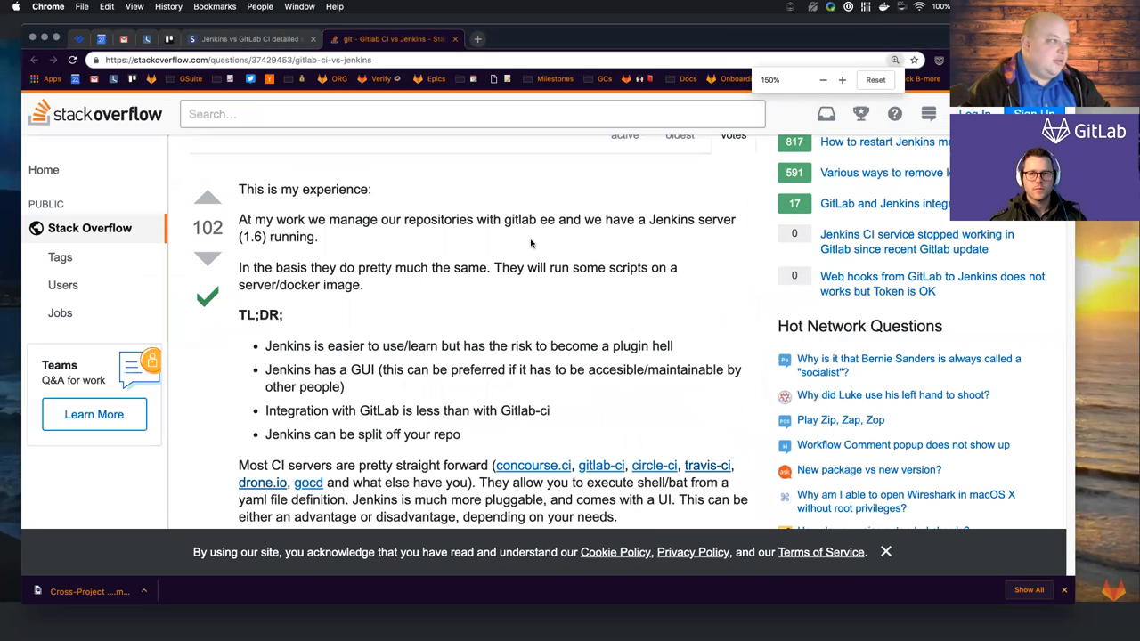
pyautogui.scroll(-3)
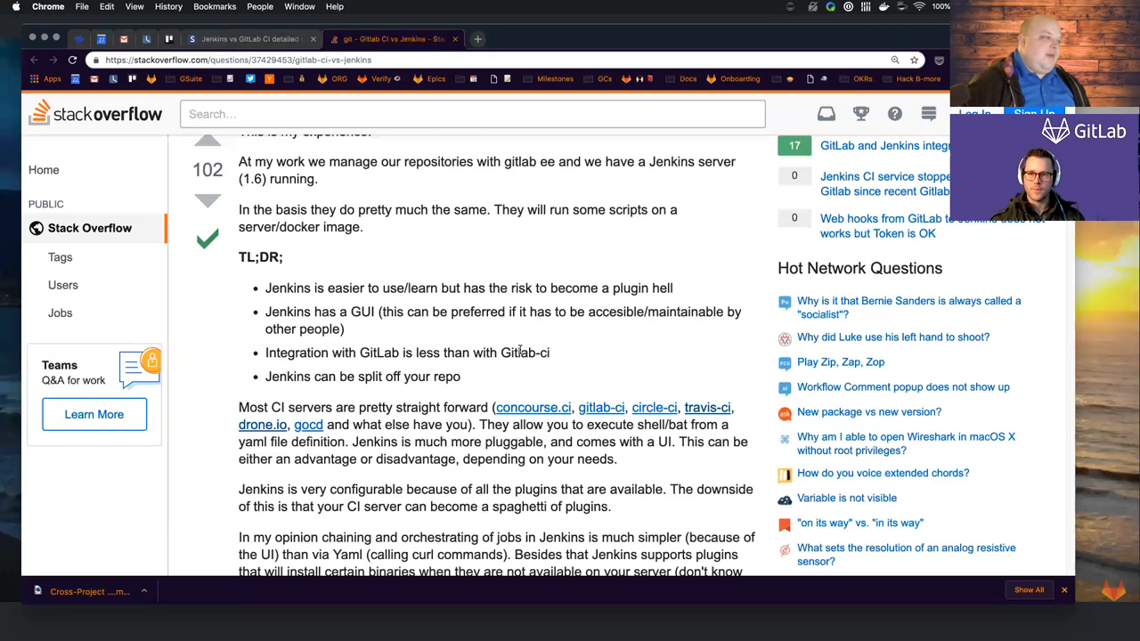
# Step: Highlight the answer's EDIT paragraph about Jenkins test, coverage and analysis reporting plug-ins
pyautogui.scroll(-3)
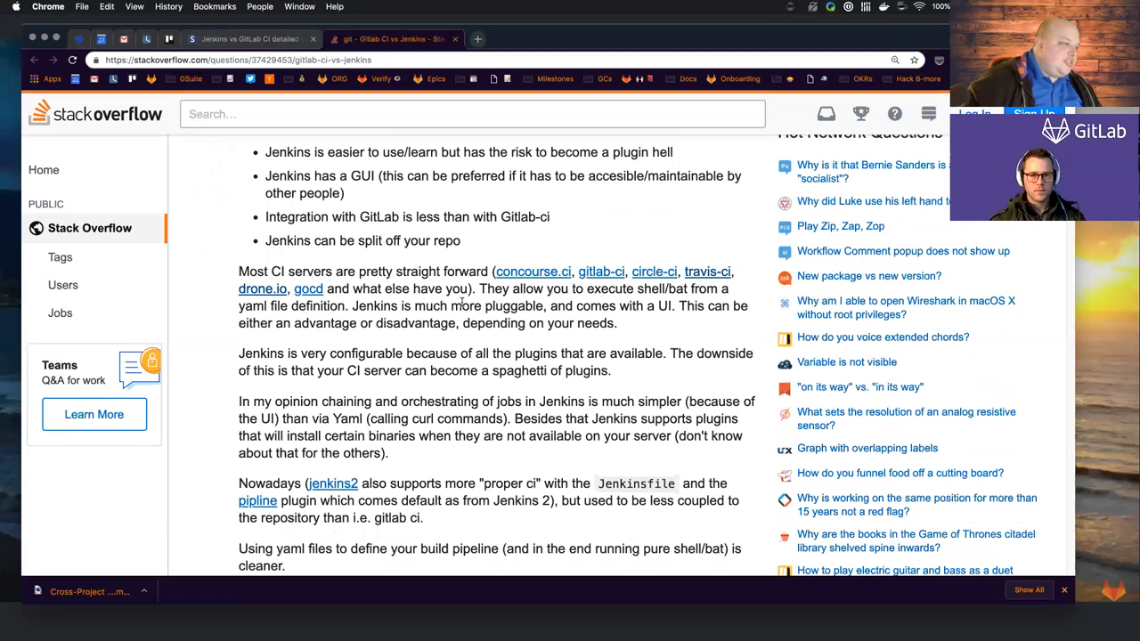
pyautogui.scroll(-3)
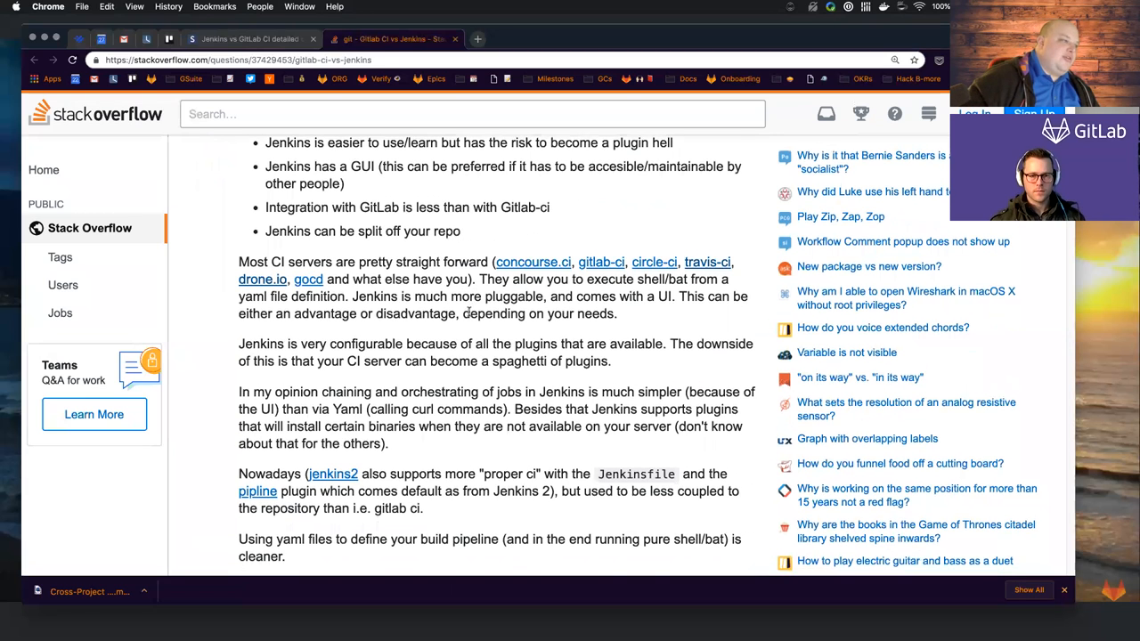
pyautogui.scroll(-3)
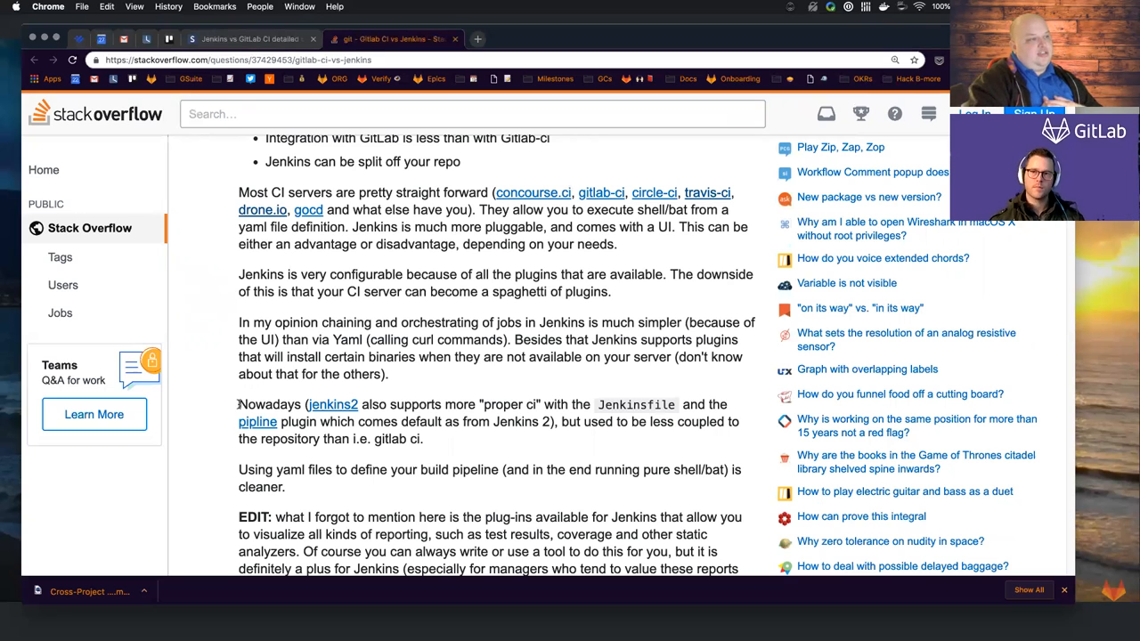
pyautogui.scroll(-3)
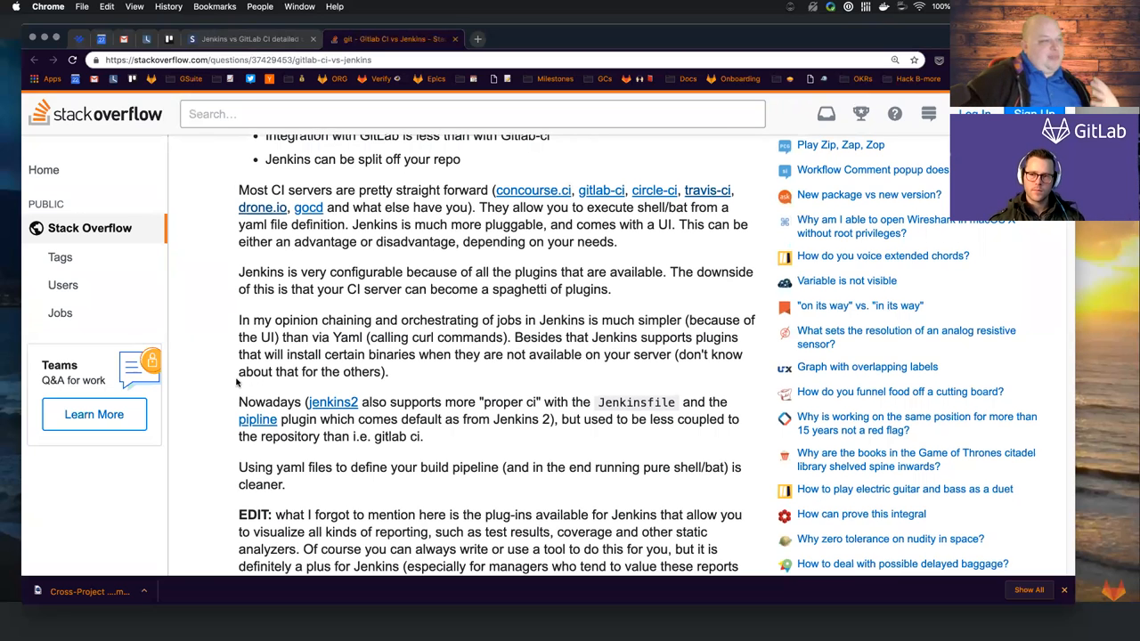
pyautogui.scroll(-3)
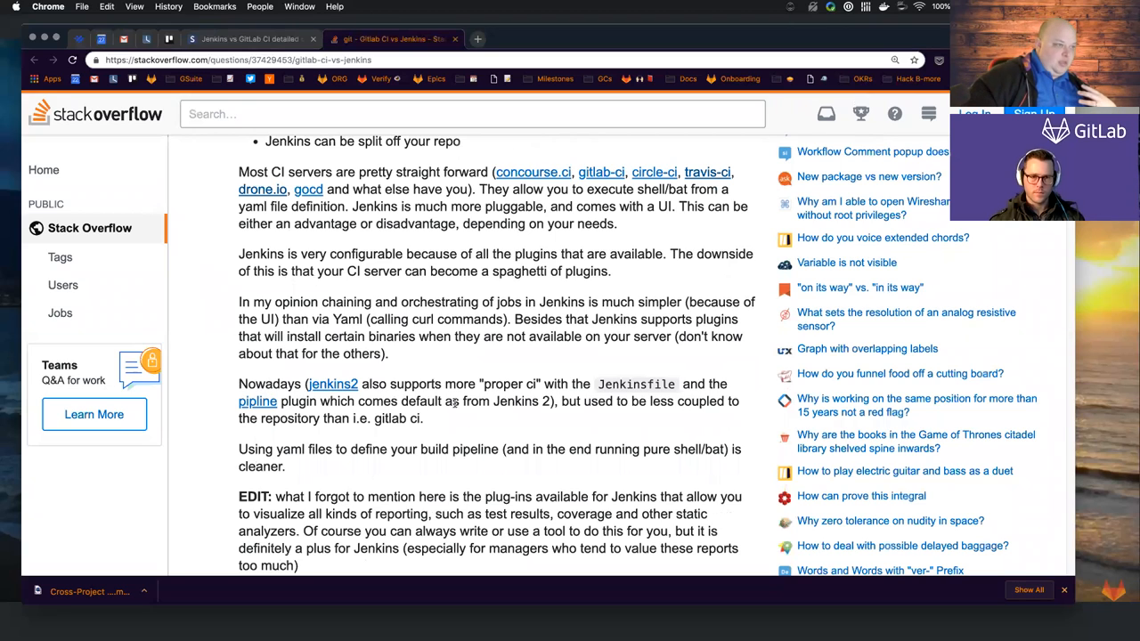
pyautogui.moveTo(539, 413)
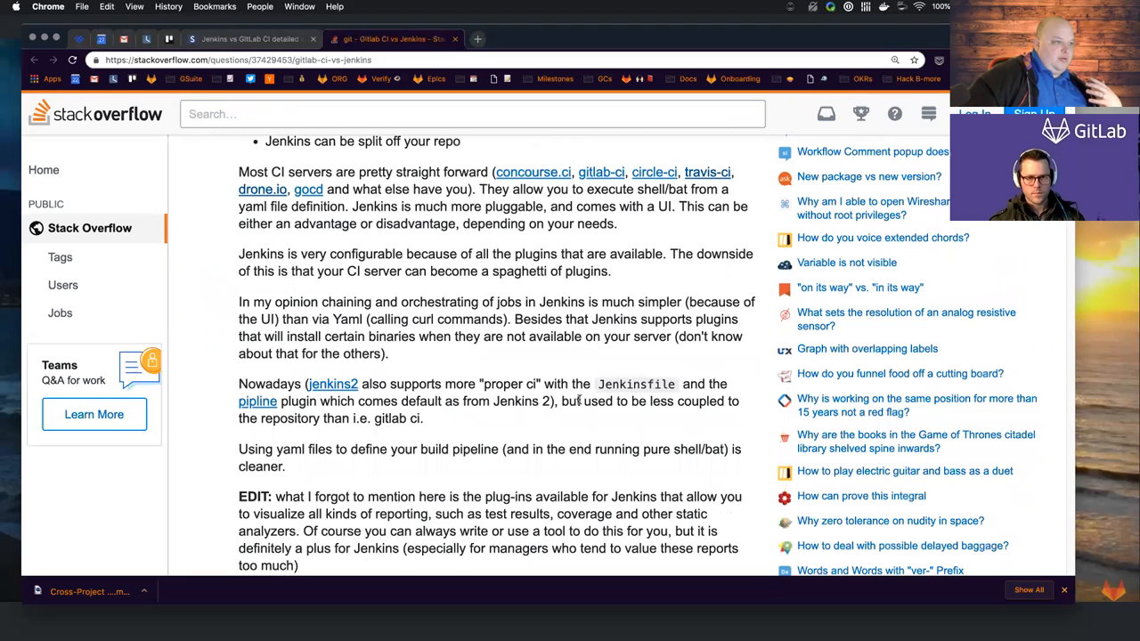
pyautogui.moveTo(562, 401); pyautogui.dragTo(423, 419)
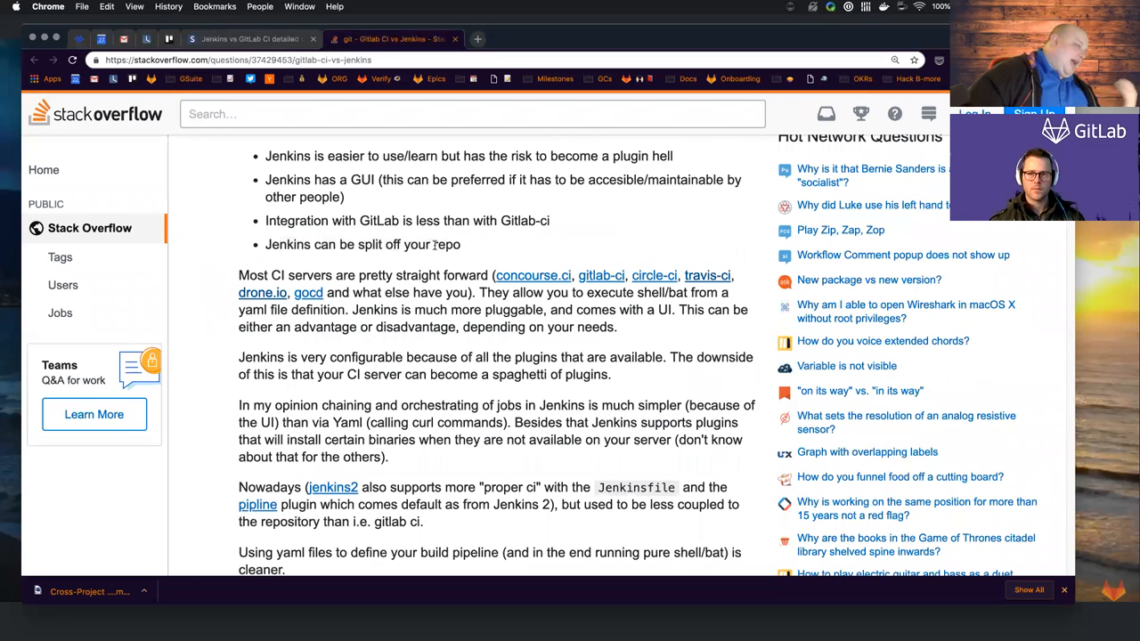
pyautogui.moveTo(507, 259)
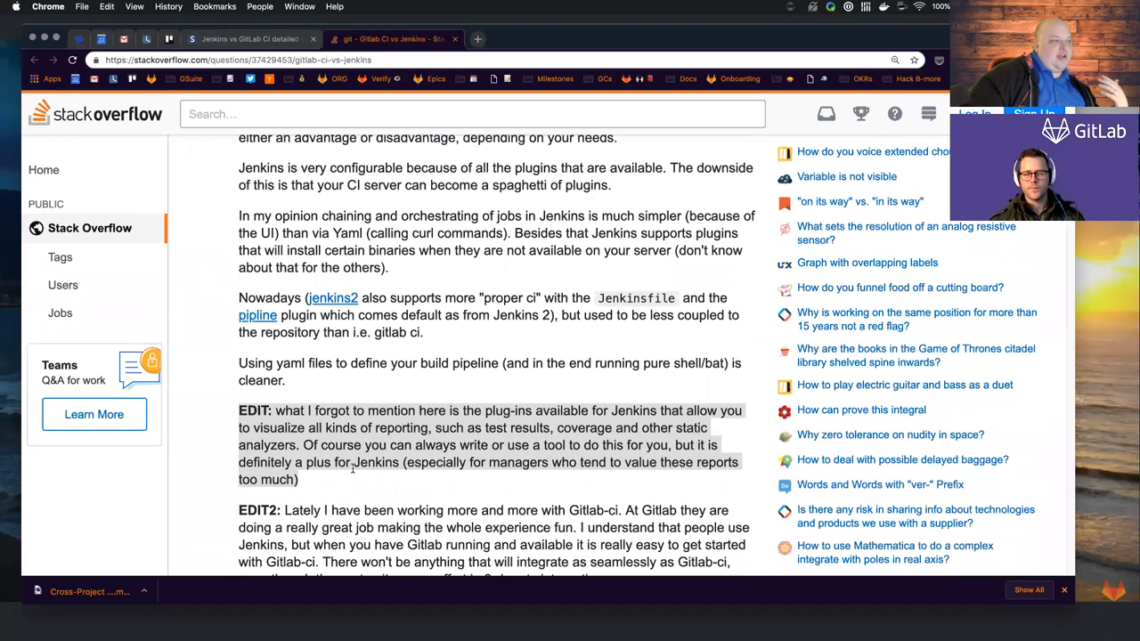
pyautogui.scroll(-3)
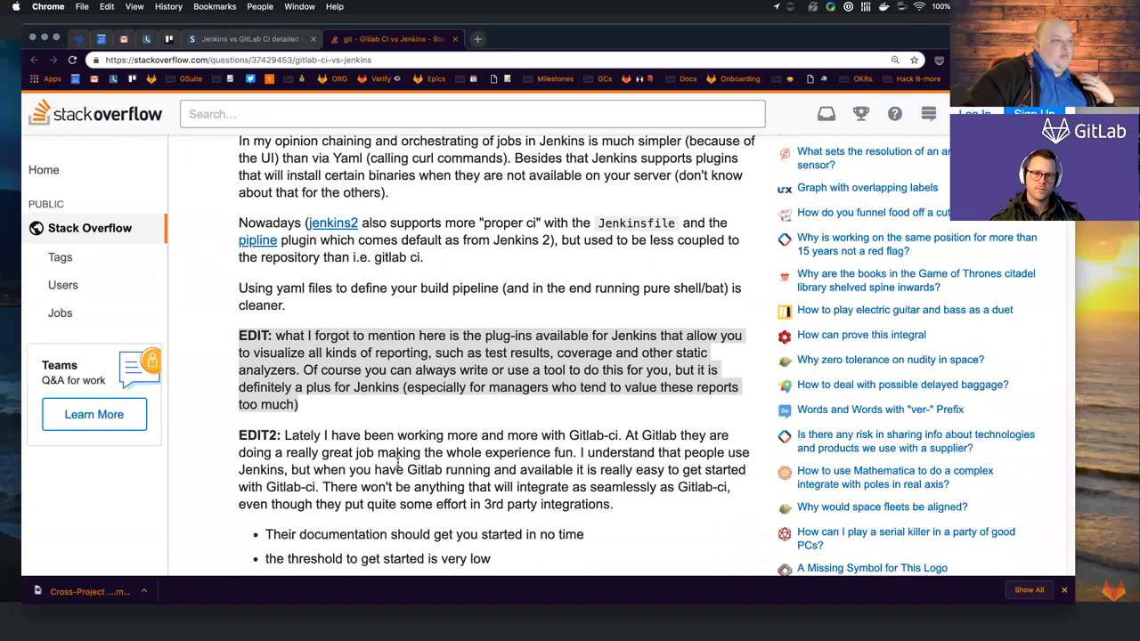
pyautogui.scroll(-3)
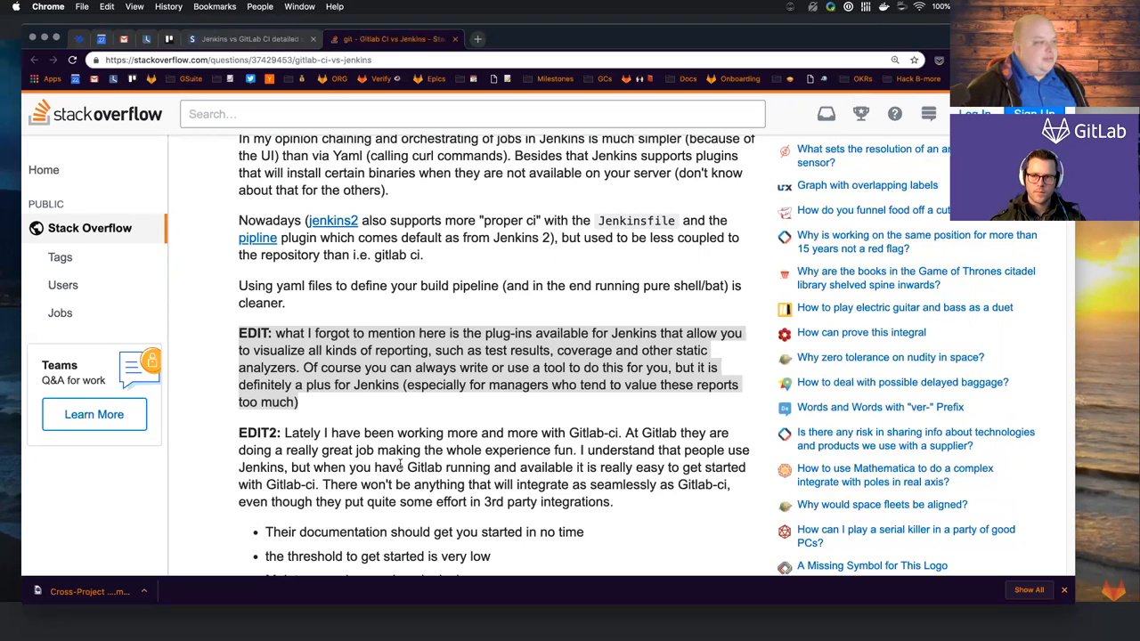
pyautogui.scroll(-3)
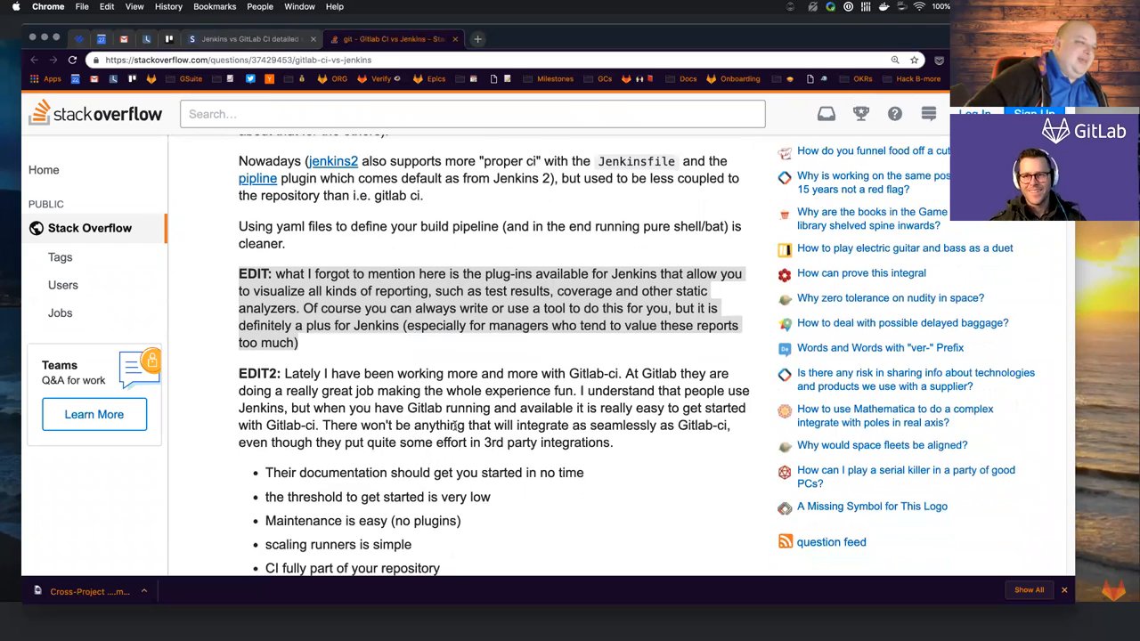
pyautogui.scroll(-3)
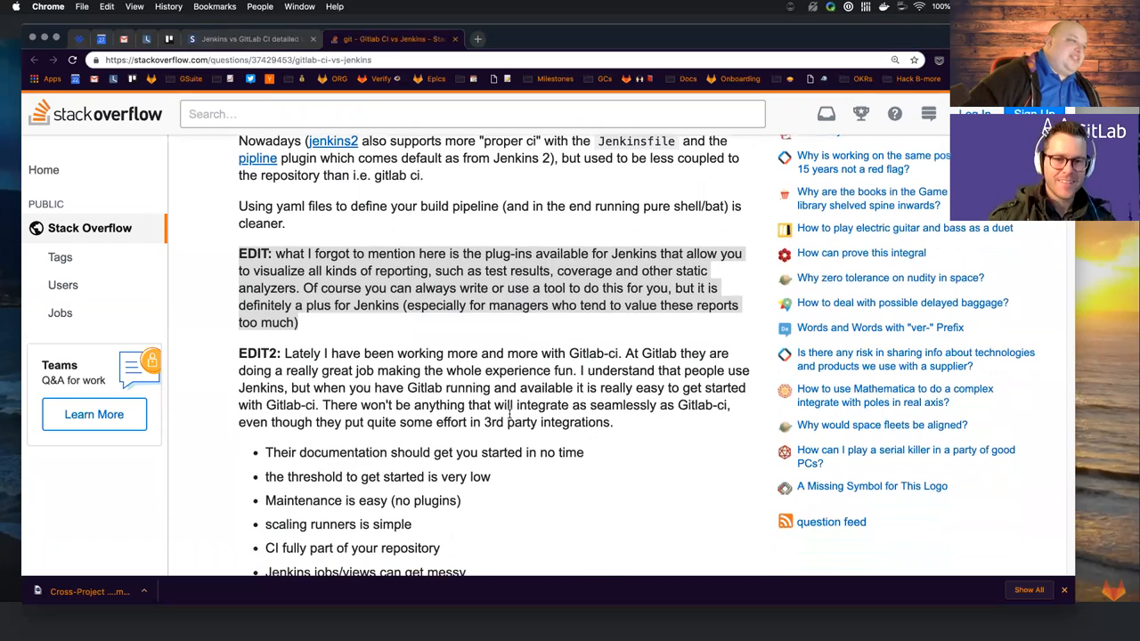
pyautogui.scroll(-3)
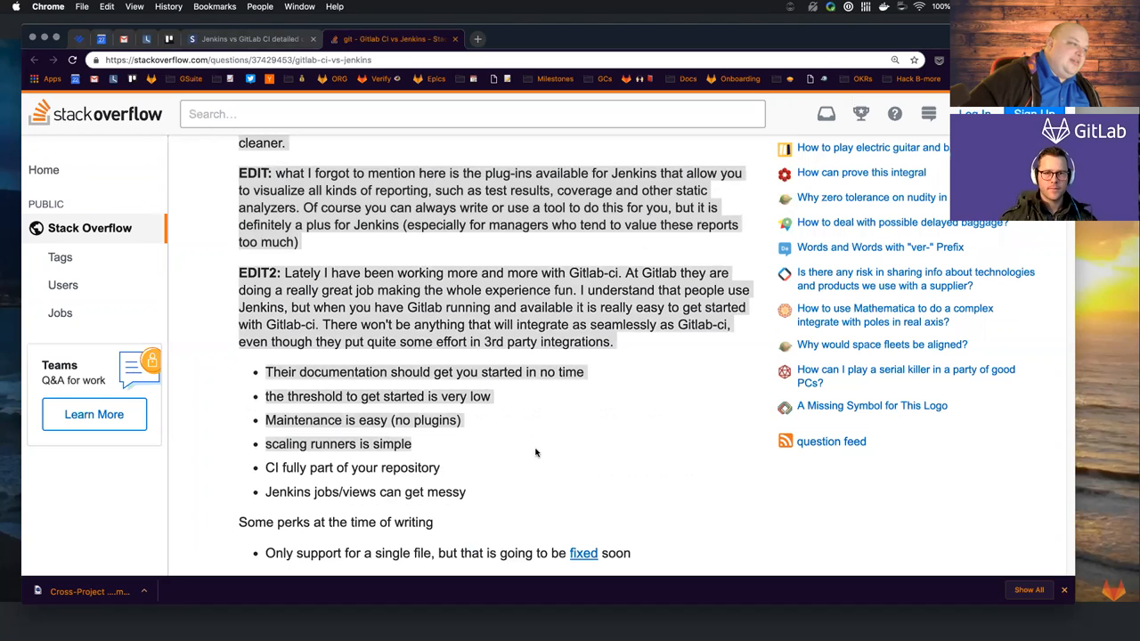
pyautogui.moveTo(582, 499)
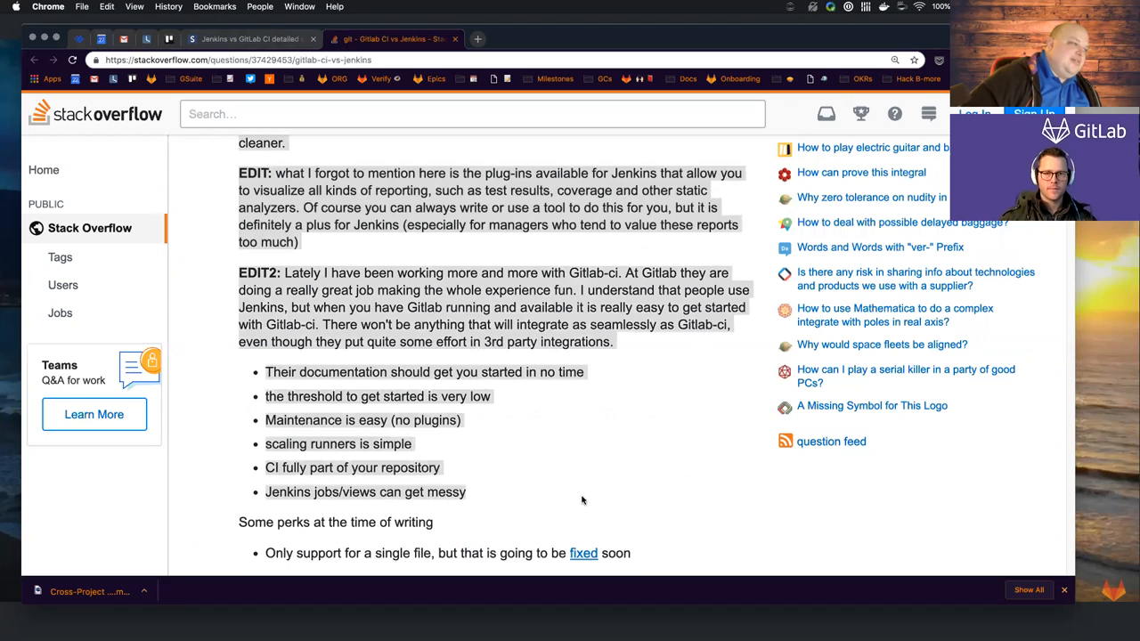
pyautogui.moveTo(595, 476)
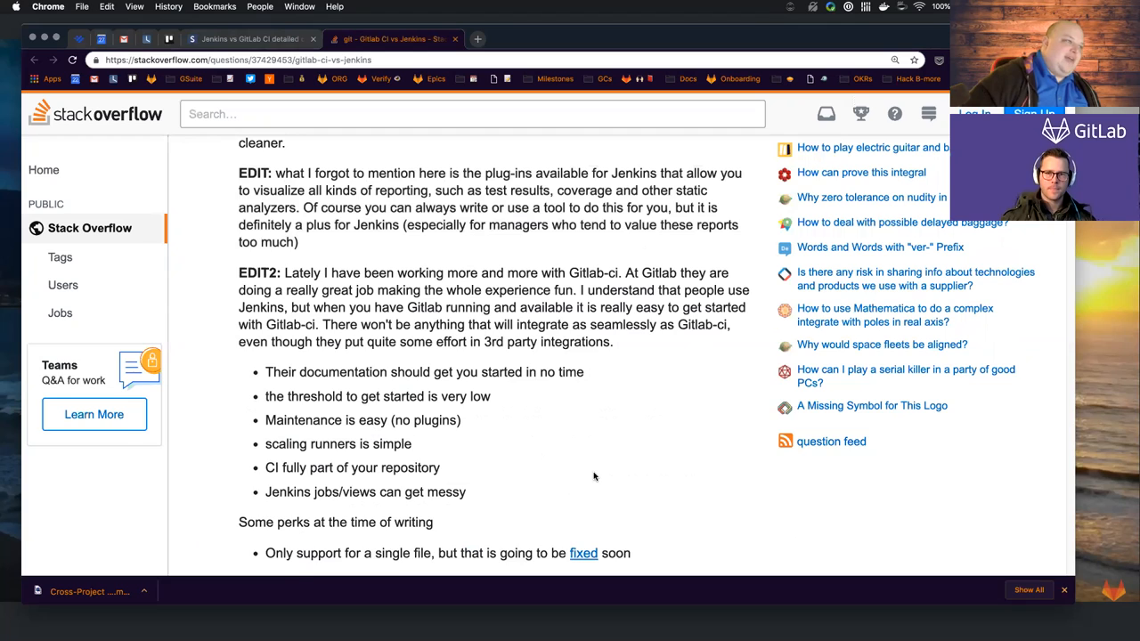
pyautogui.scroll(-3)
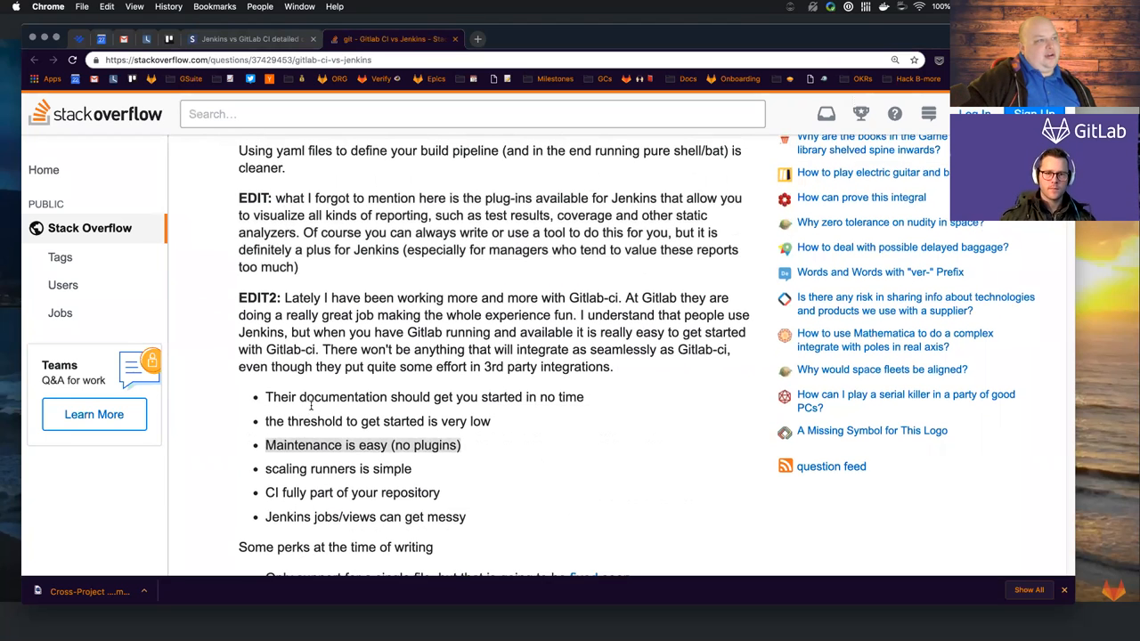
pyautogui.scroll(-3)
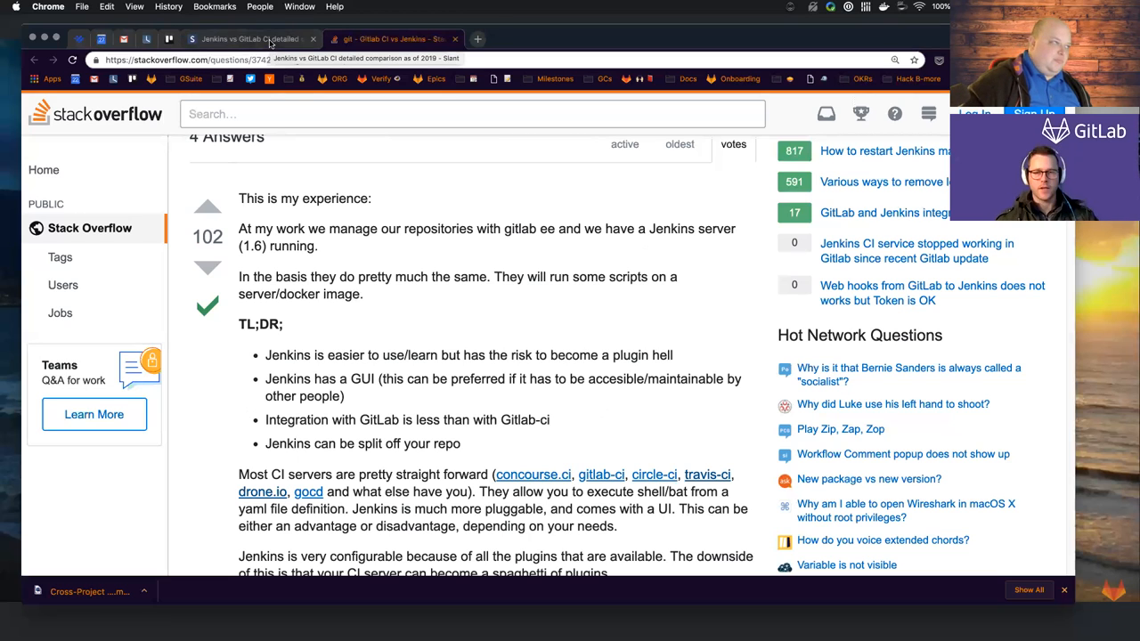
# Step: Review the Slant Jenkins vs GitLab CI page's specs and question rankings
pyautogui.click(249, 39)
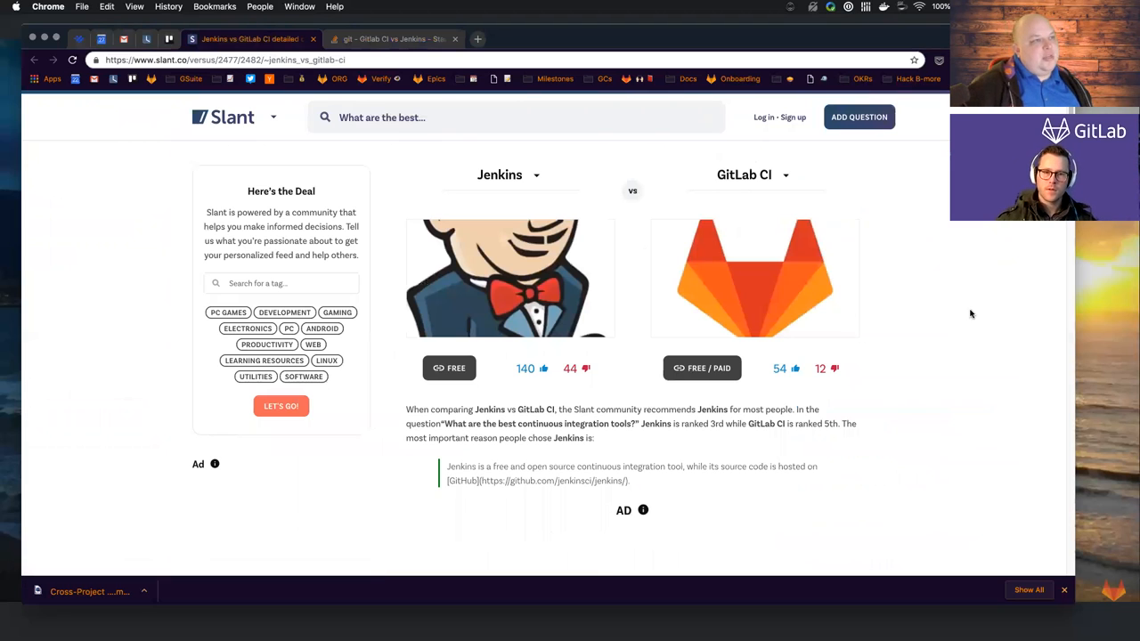
pyautogui.scroll(-3)
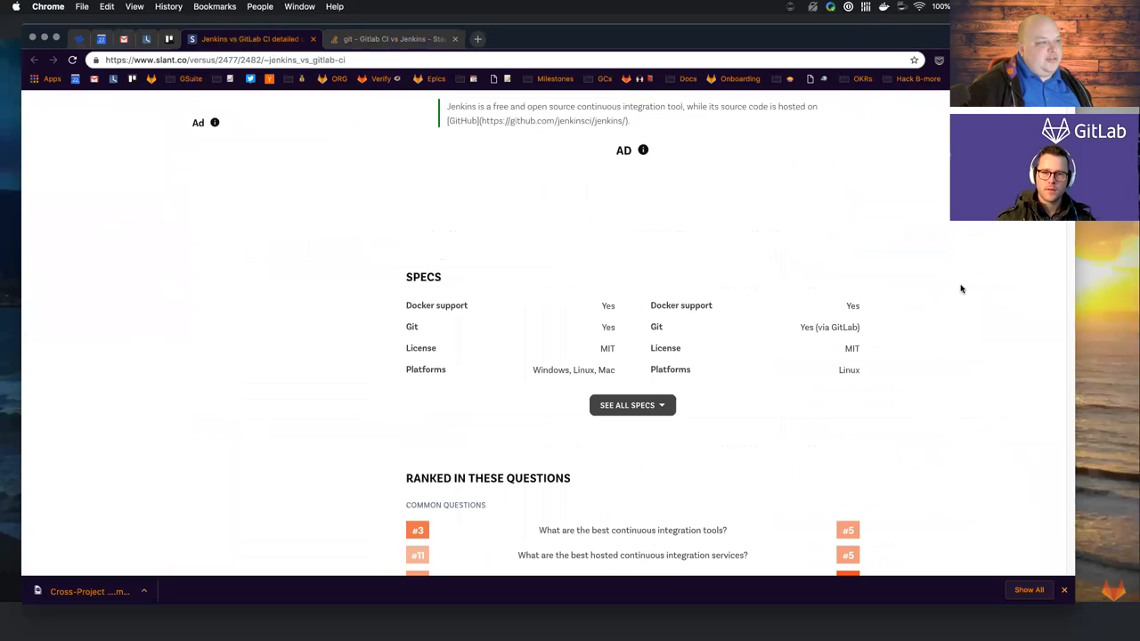
pyautogui.scroll(-3)
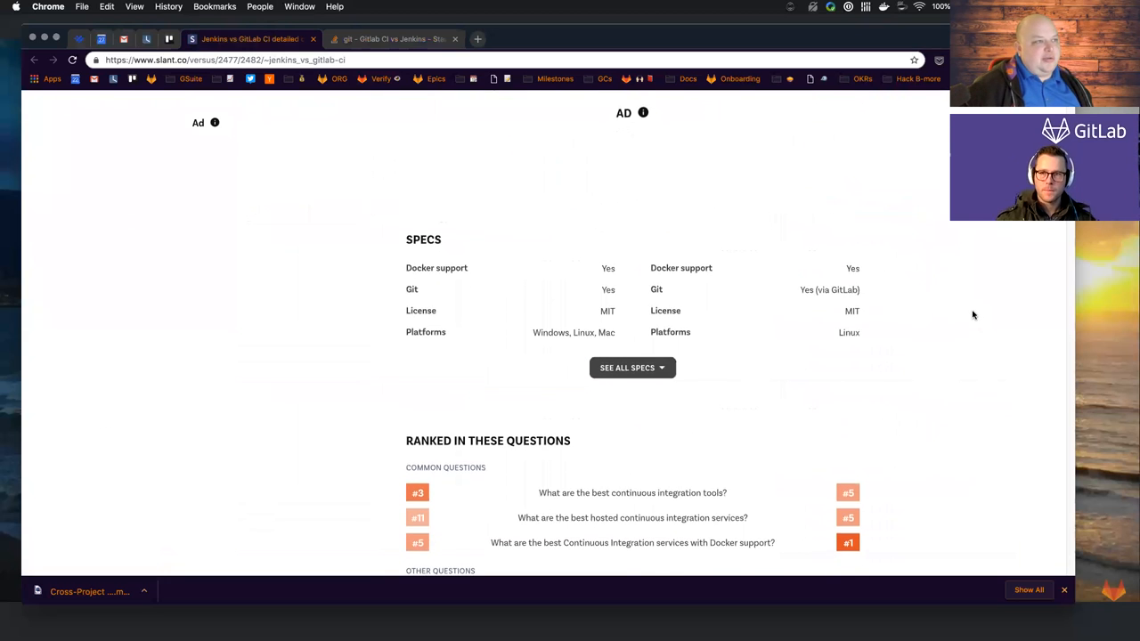
pyautogui.scroll(-3)
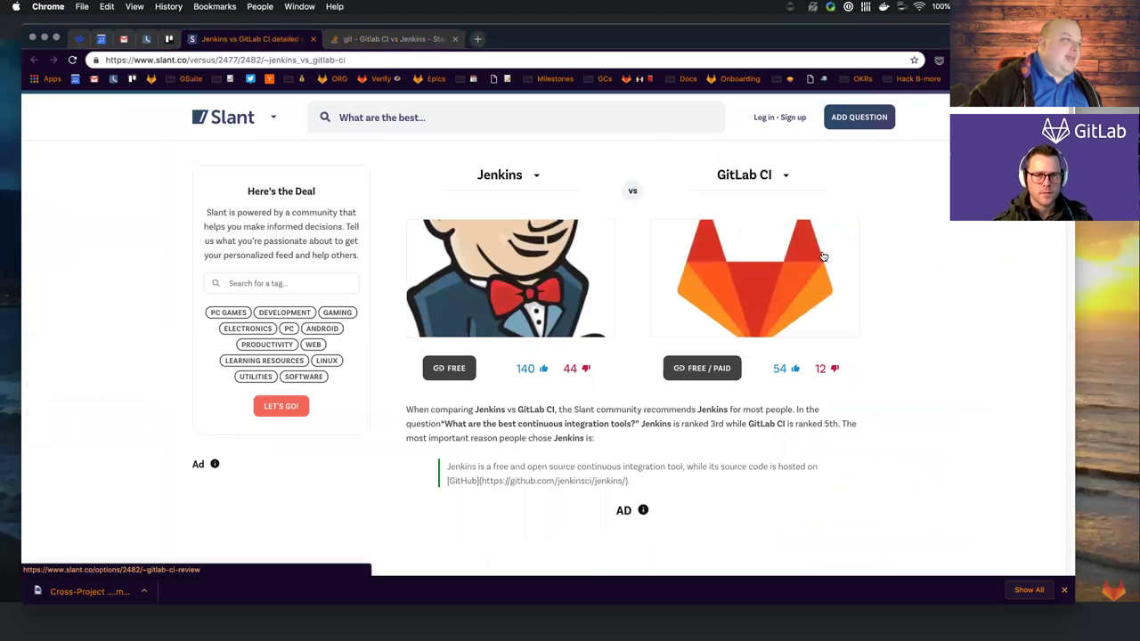
pyautogui.scroll(-3)
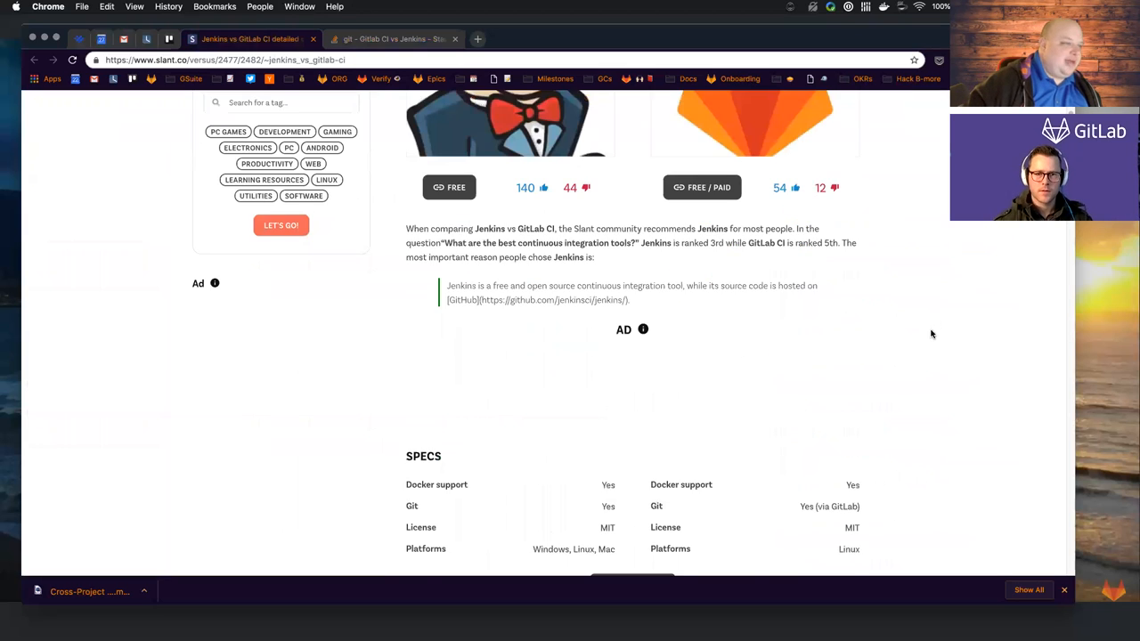
pyautogui.scroll(-3)
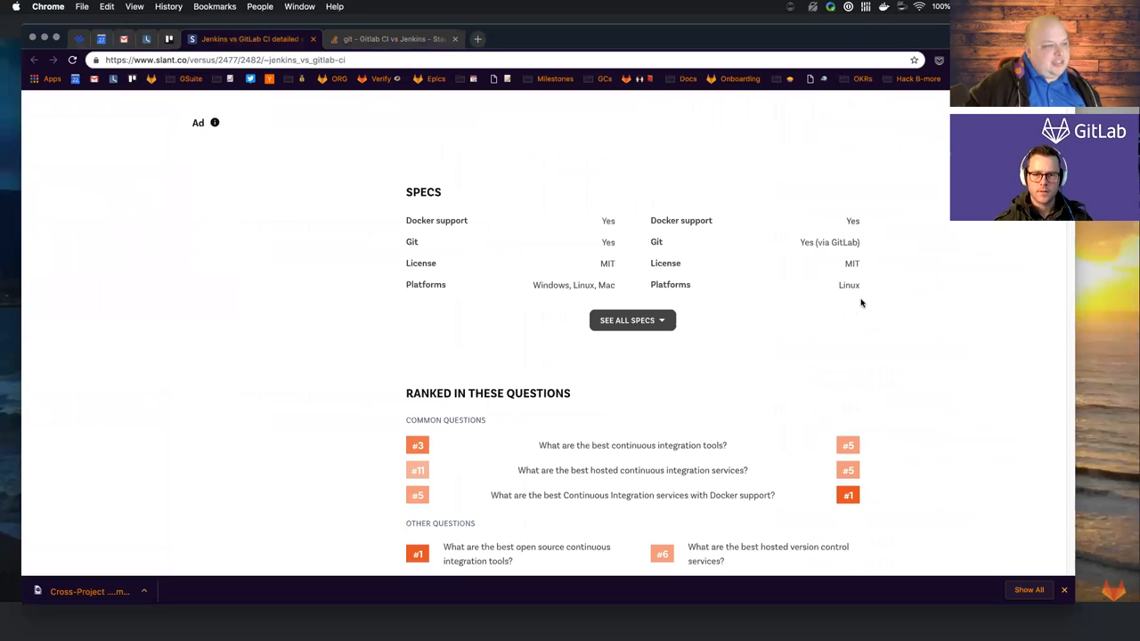
pyautogui.scroll(-3)
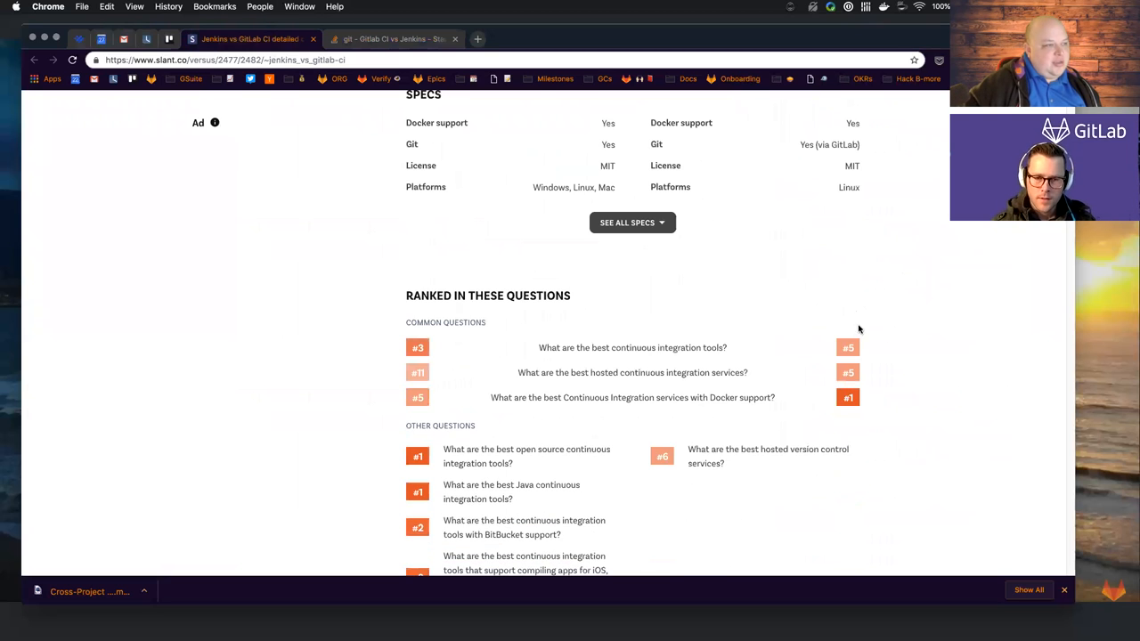
pyautogui.scroll(-3)
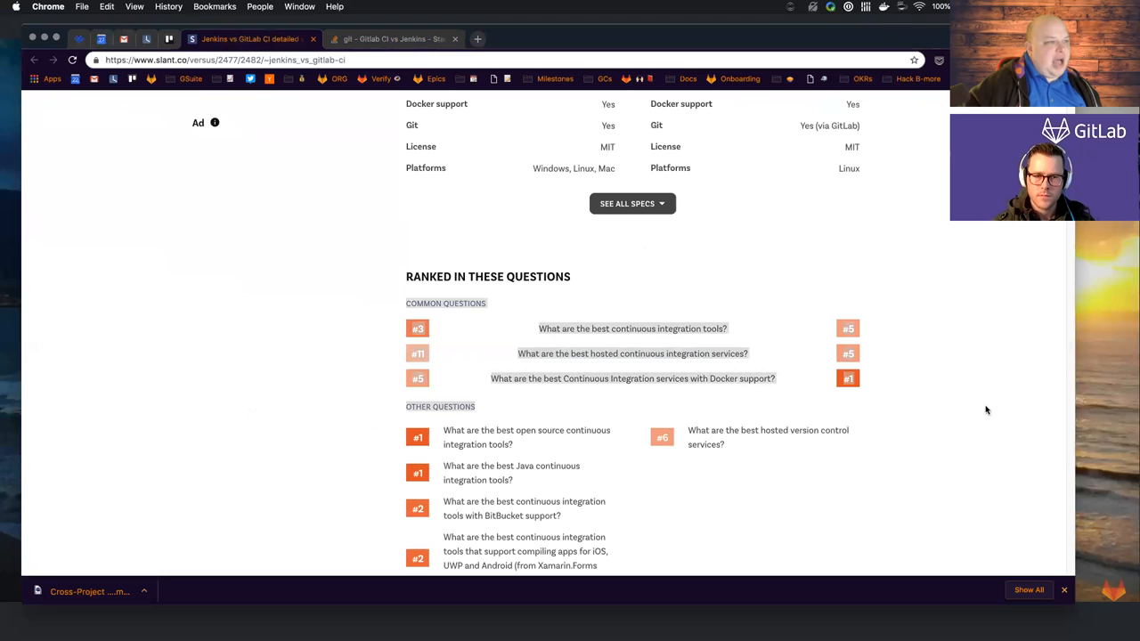
pyautogui.scroll(-3)
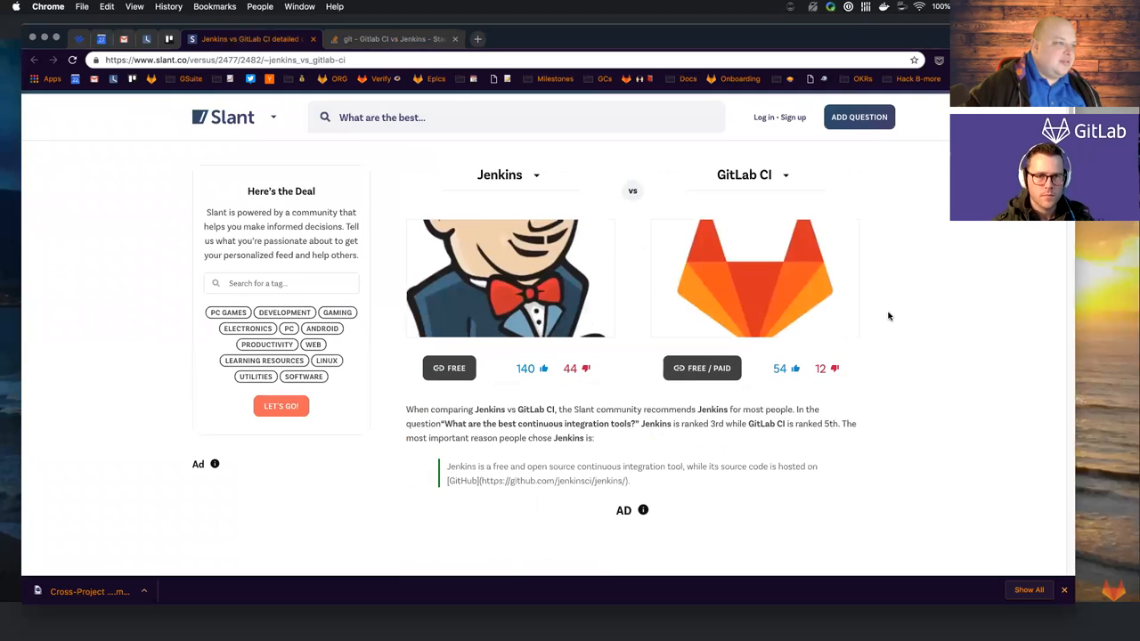
pyautogui.scroll(-3)
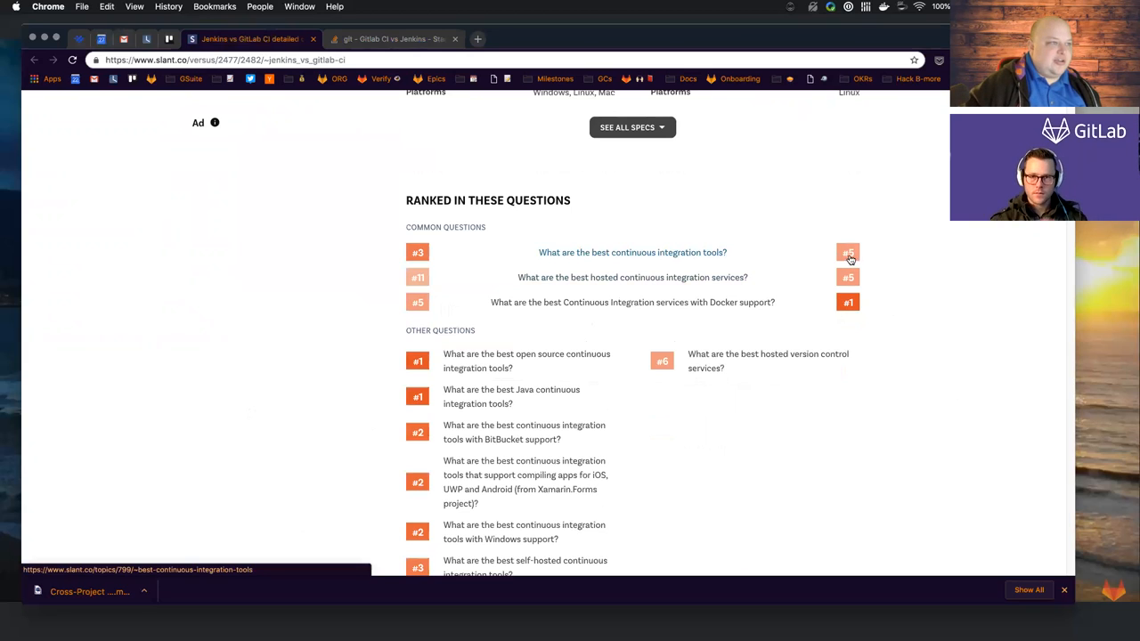
pyautogui.moveTo(592, 302)
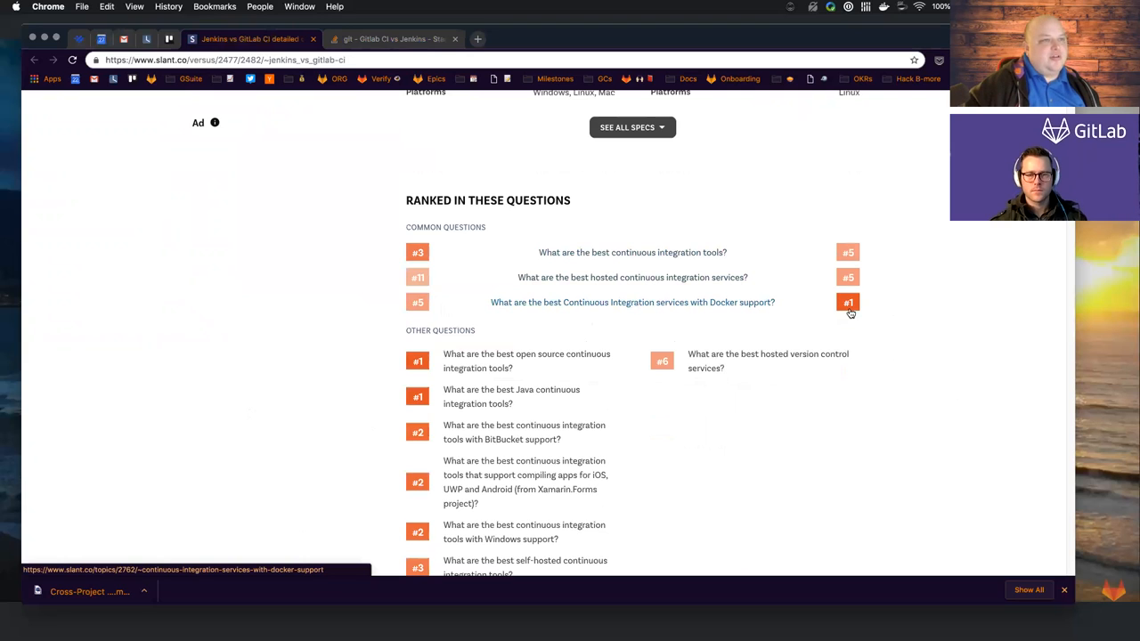
pyautogui.moveTo(832, 309)
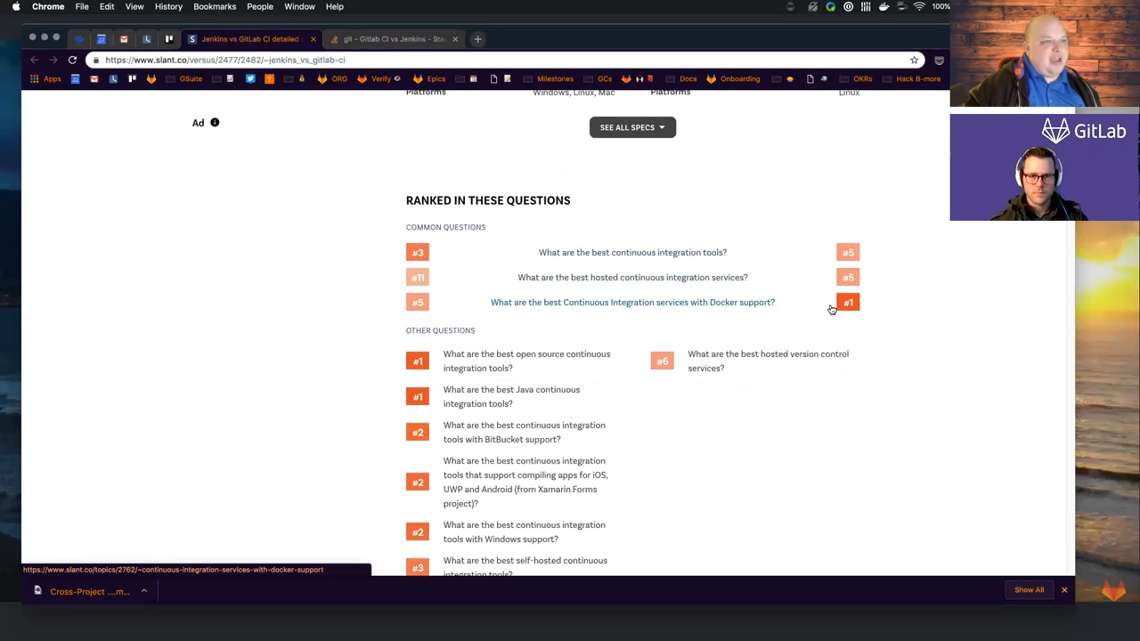
pyautogui.moveTo(795, 310)
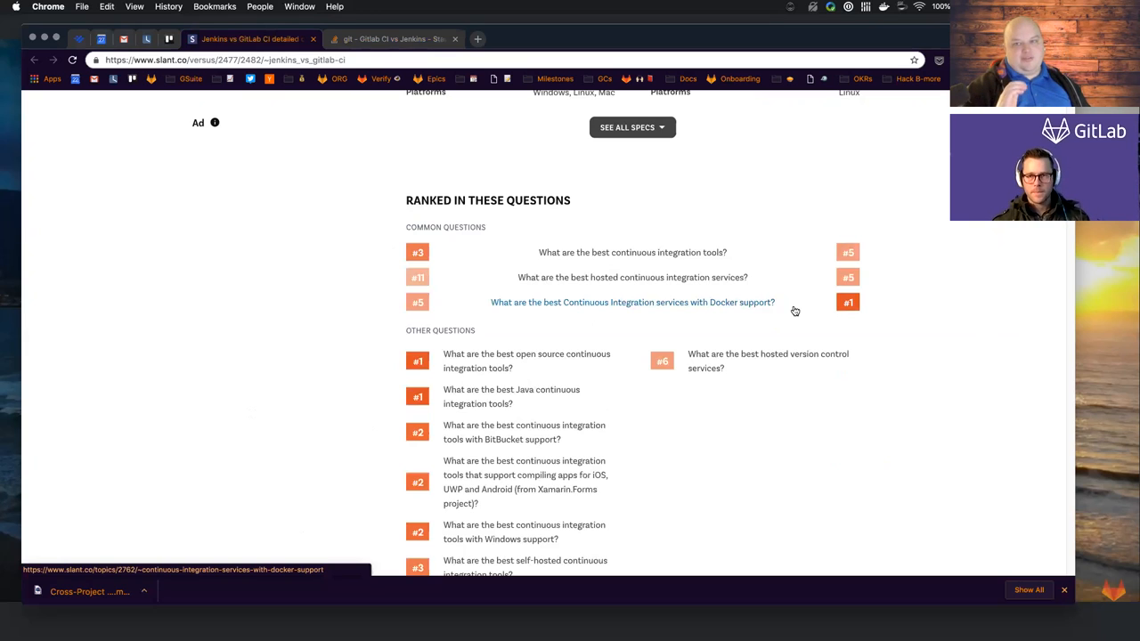
pyautogui.moveTo(923, 354)
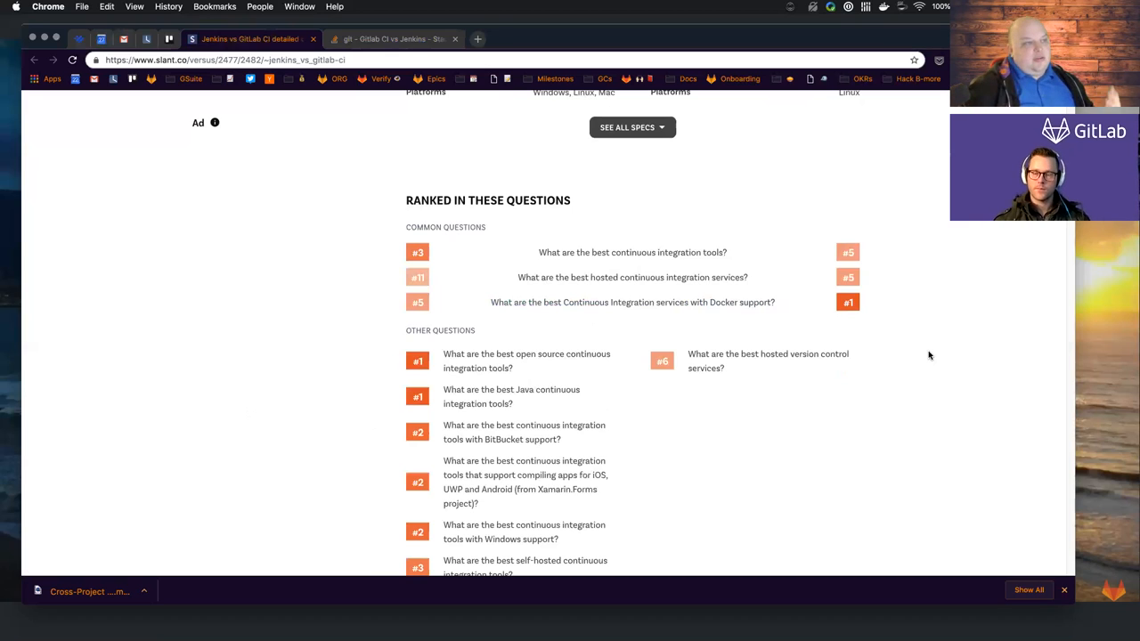
pyautogui.scroll(-3)
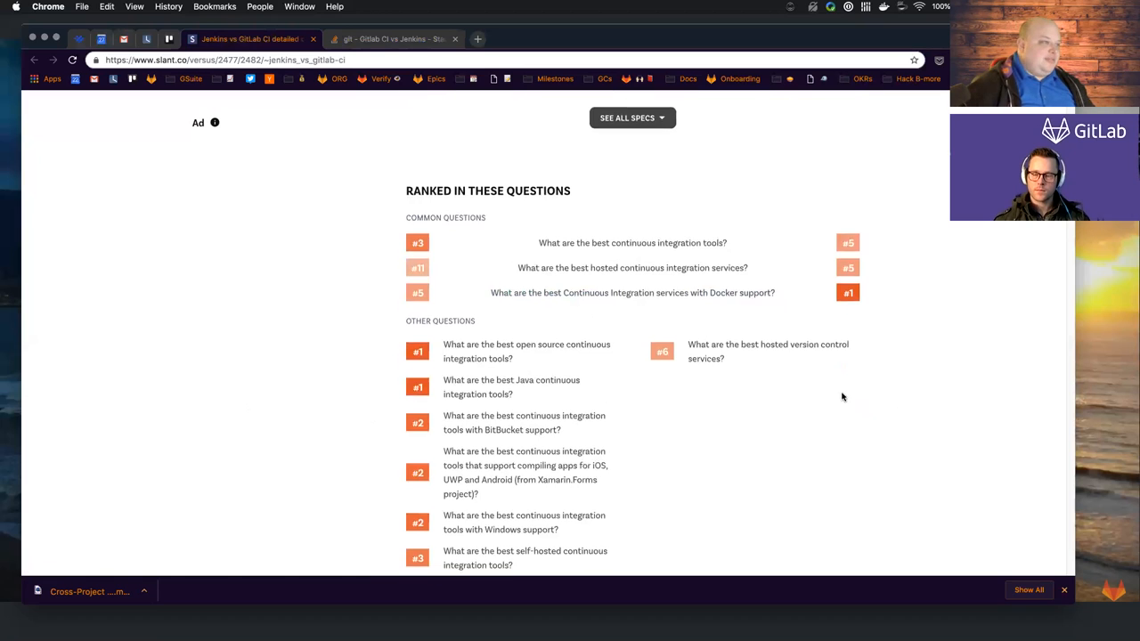
pyautogui.scroll(-3)
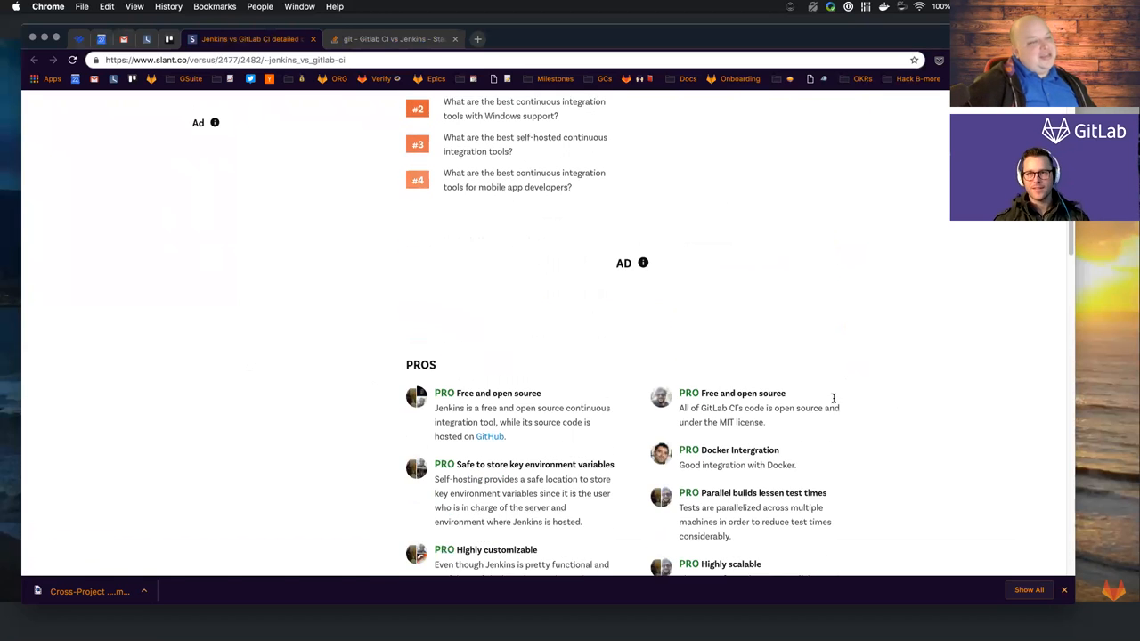
pyautogui.scroll(-3)
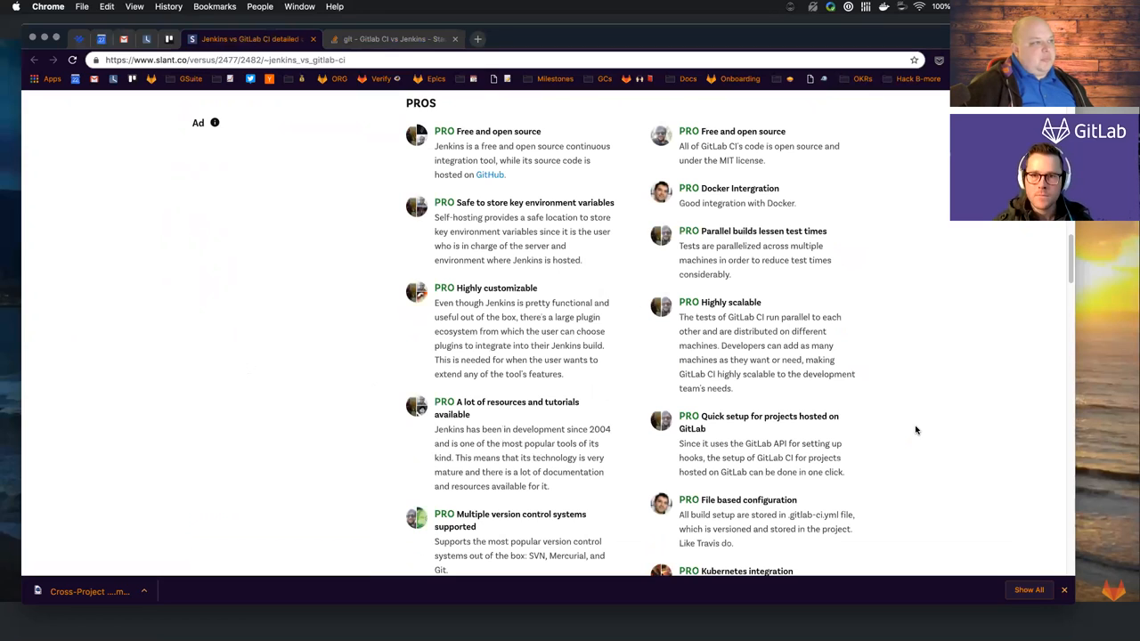
pyautogui.moveTo(720, 365)
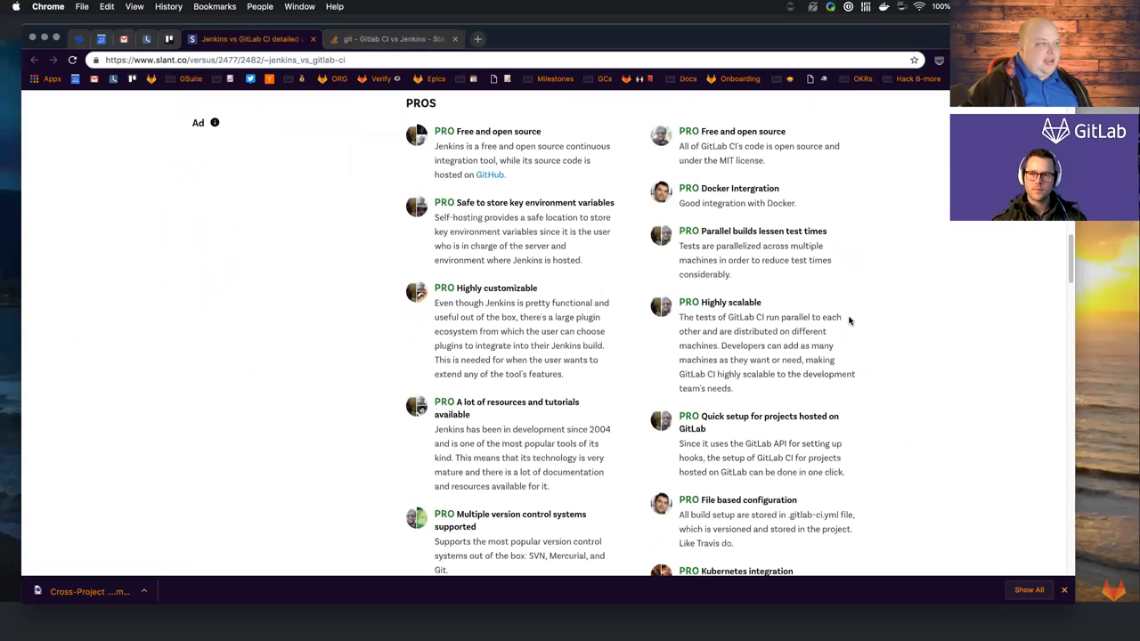
pyautogui.moveTo(520, 230)
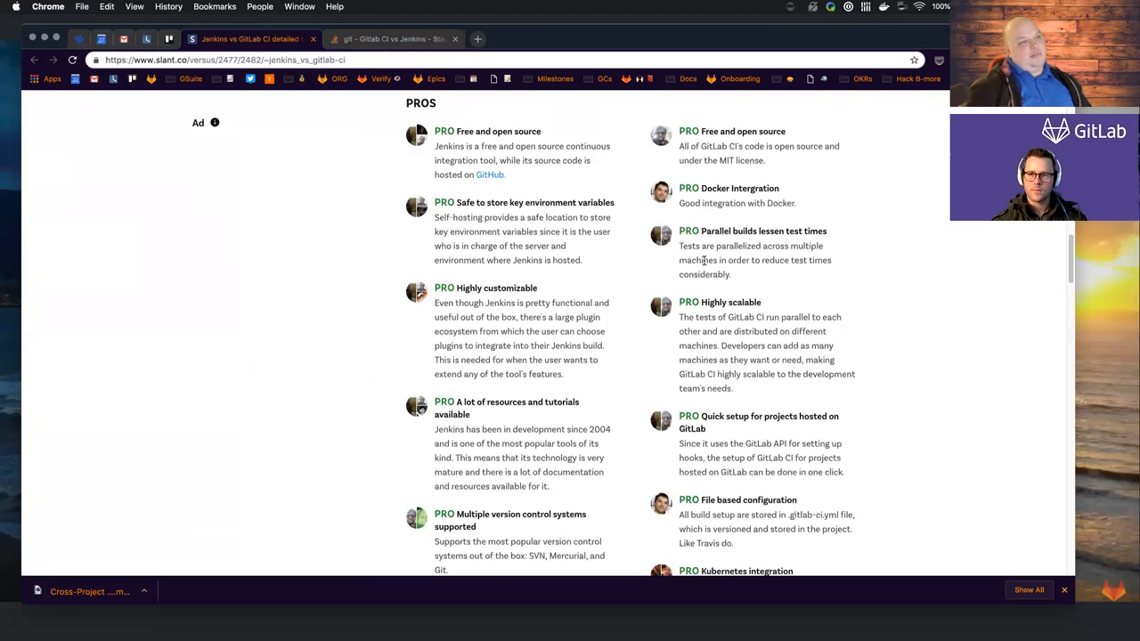
pyautogui.moveTo(627, 266)
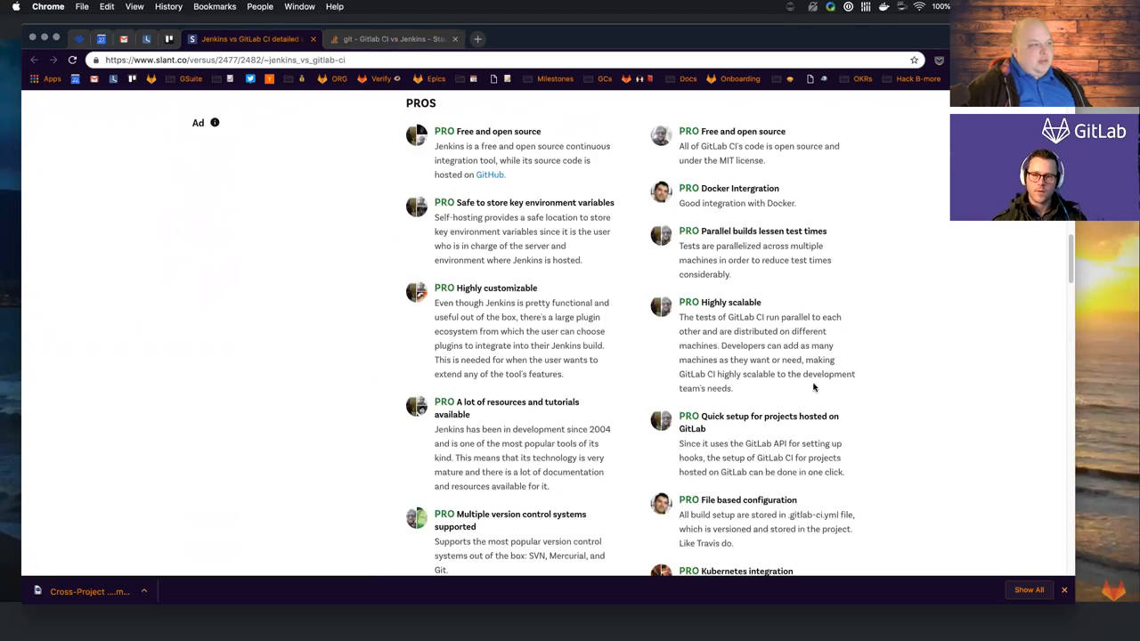
pyautogui.scroll(-3)
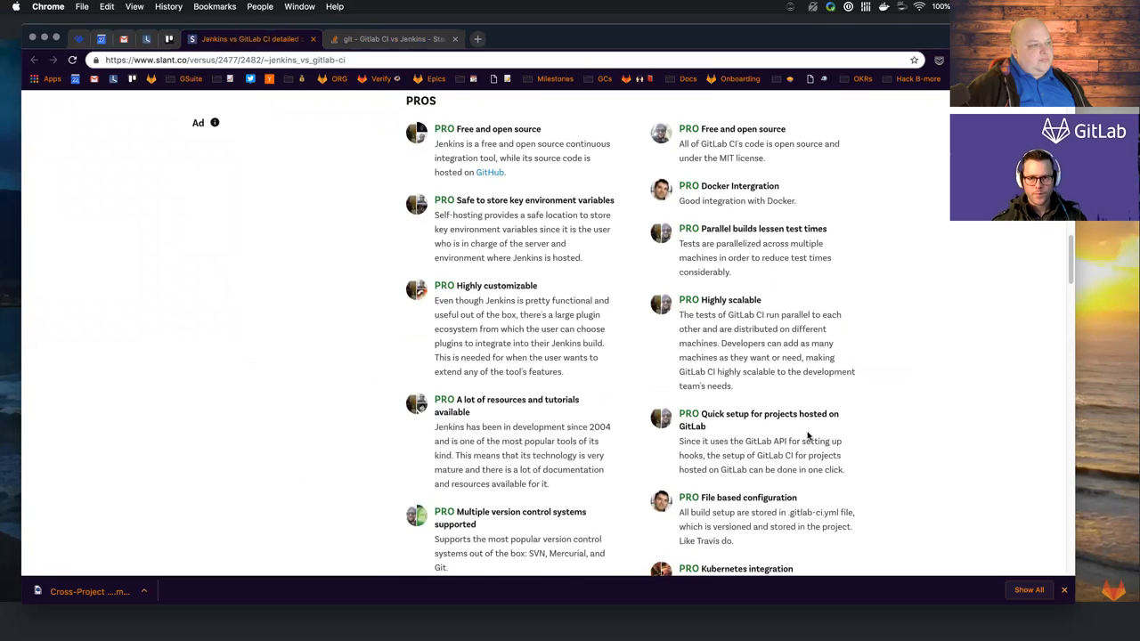
# Step: Scroll the Pros lists down to GitLab CI's Kubernetes integration and Jenkins' stable LTS releases
pyautogui.scroll(-3)
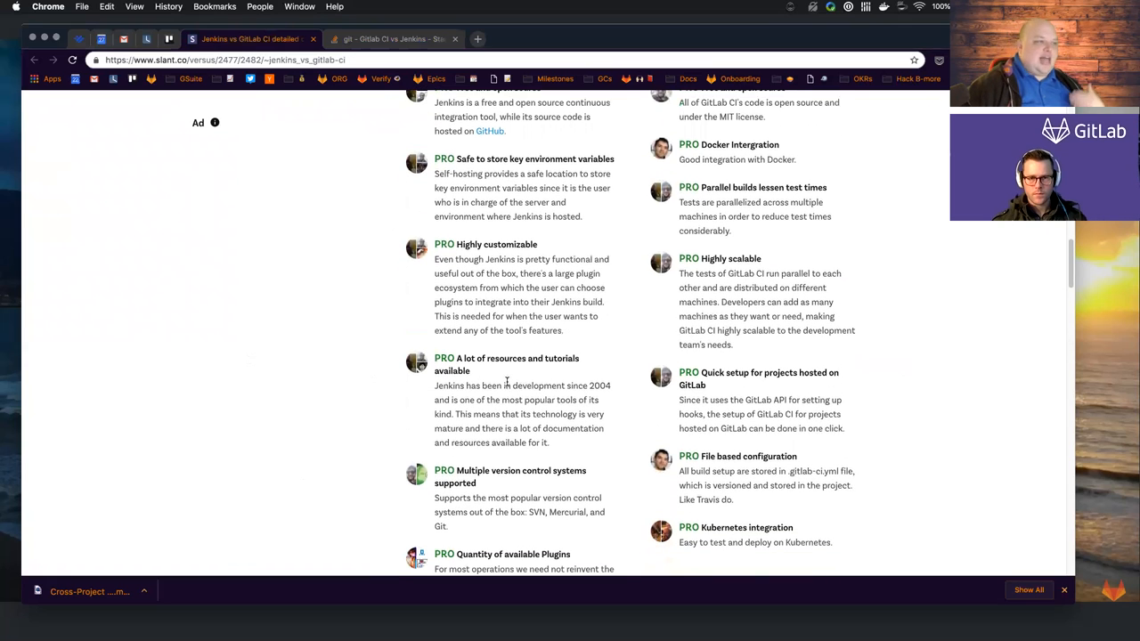
pyautogui.scroll(-3)
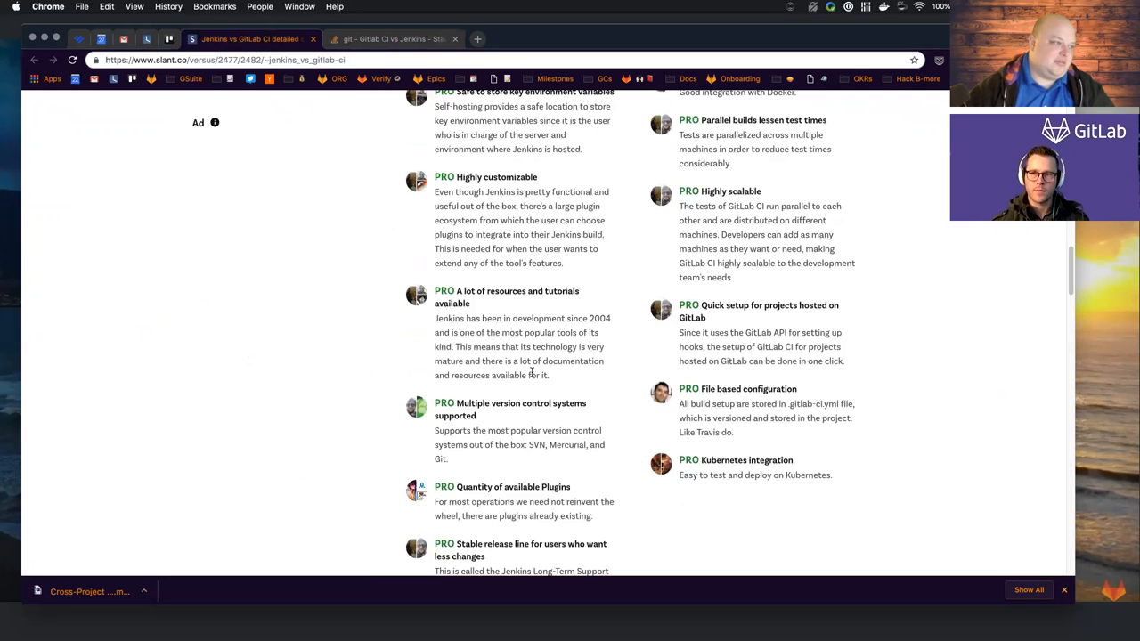
pyautogui.scroll(-3)
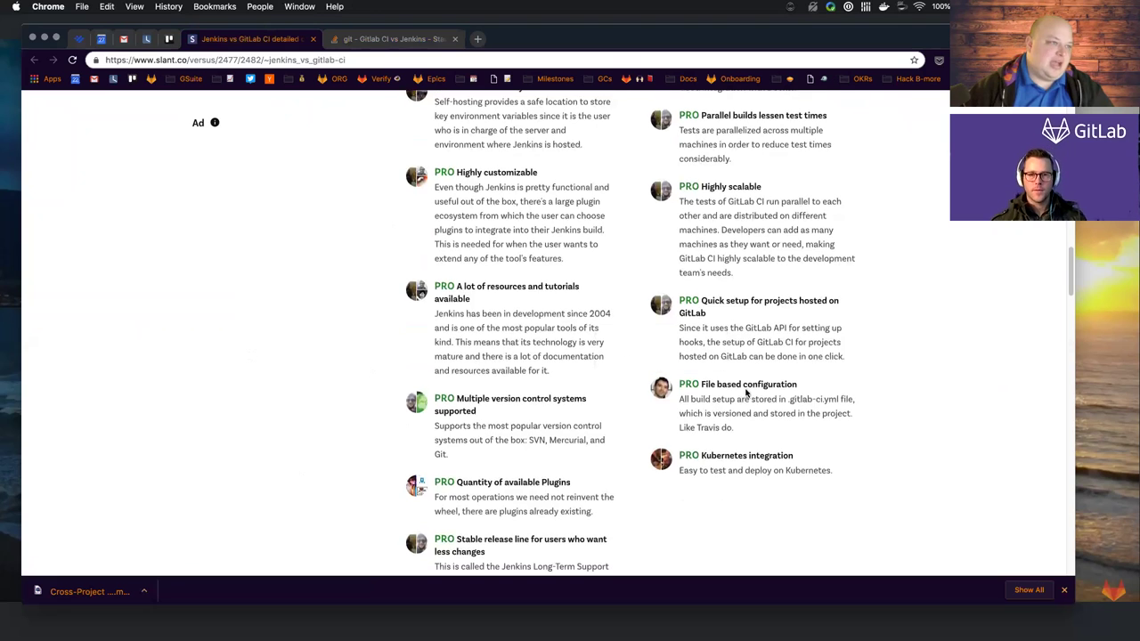
pyautogui.scroll(-3)
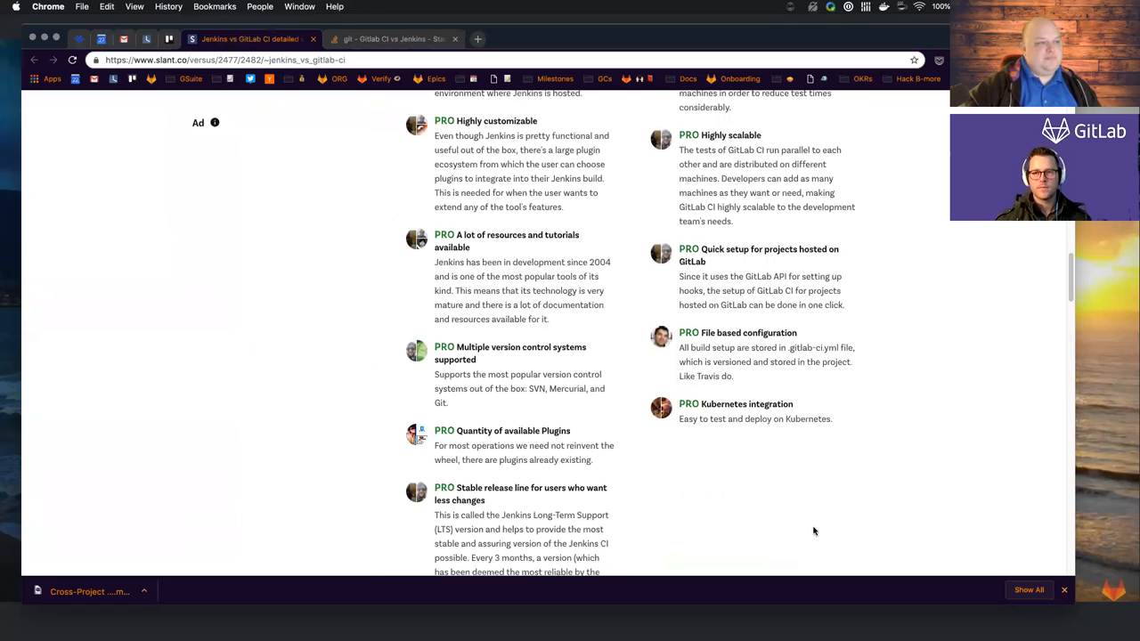
# Step: Scroll past the remaining Pros and the ad to the Cons heading
pyautogui.scroll(-3)
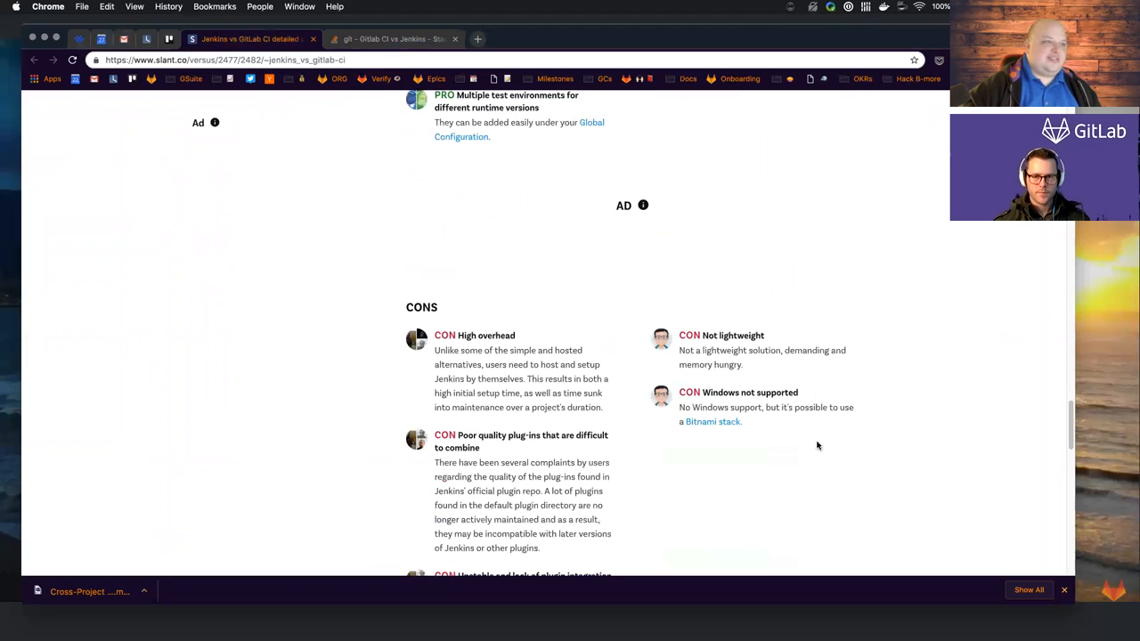
pyautogui.scroll(-3)
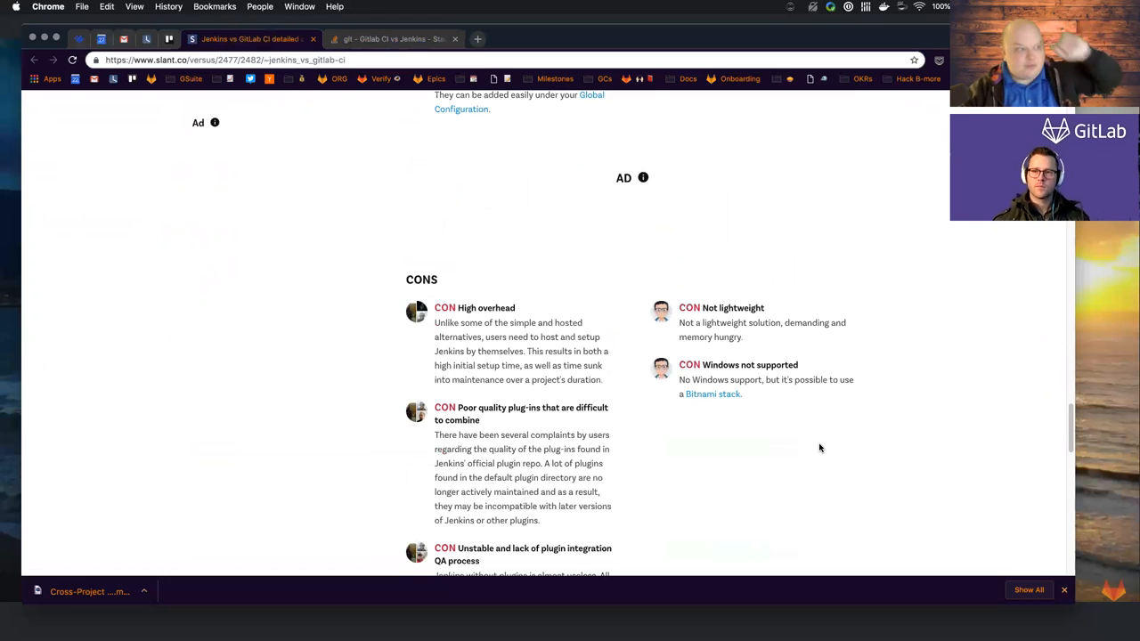
pyautogui.scroll(-3)
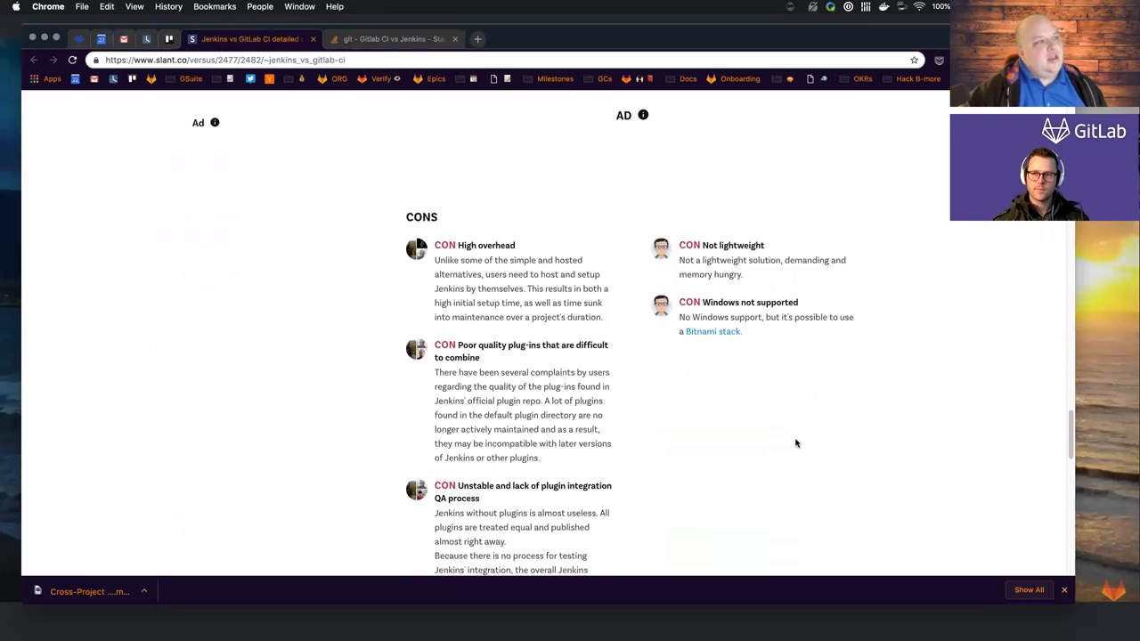
pyautogui.scroll(-3)
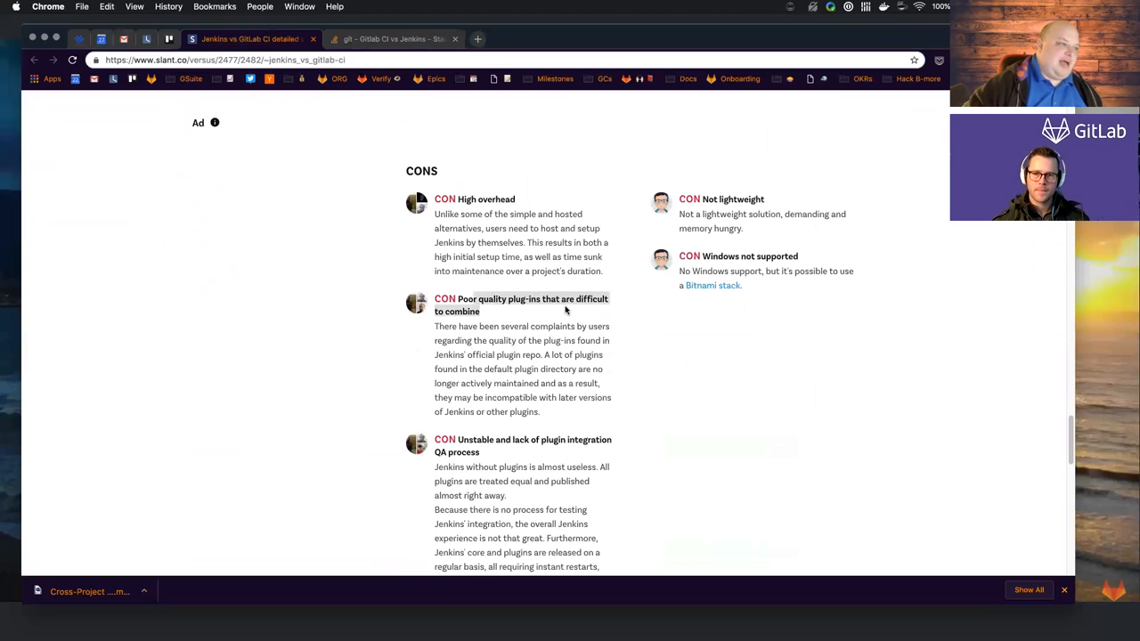
pyautogui.moveTo(649, 341)
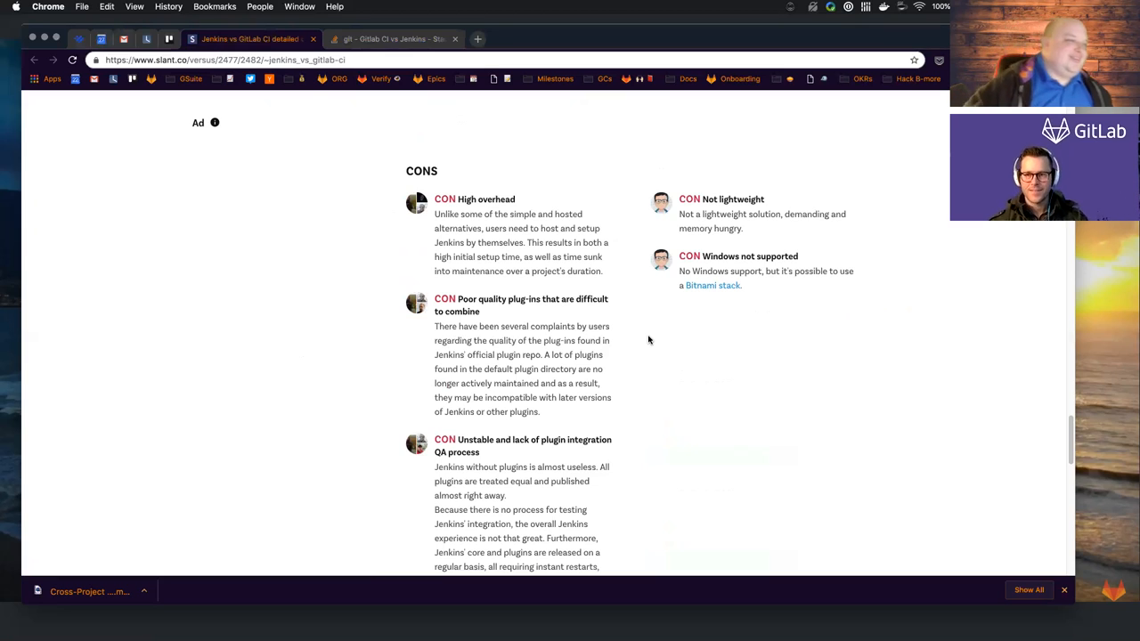
# Step: Reveal and mark Jenkins' third con about unstable plug-ins lacking an integration QA process
pyautogui.scroll(-3)
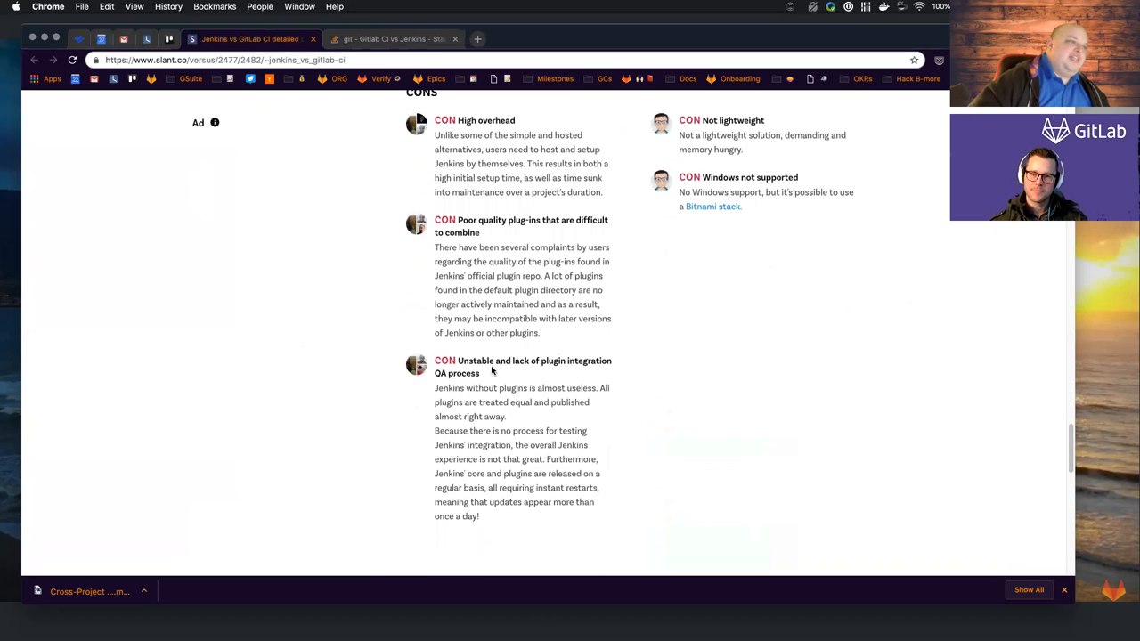
pyautogui.moveTo(456, 372); pyautogui.dragTo(588, 503)
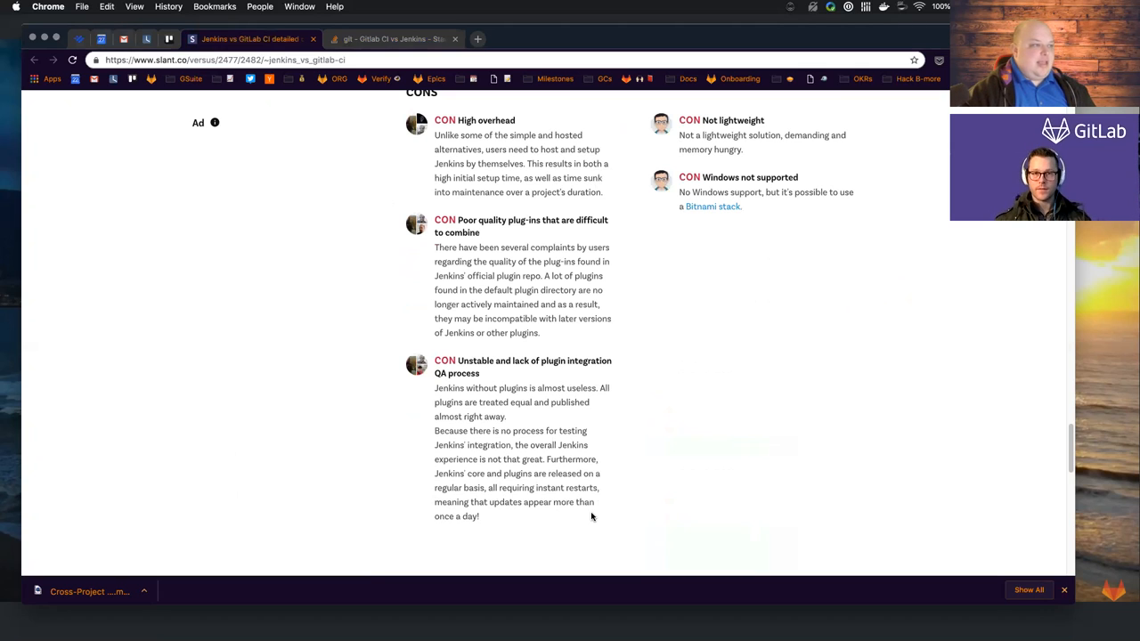
pyautogui.moveTo(969, 423)
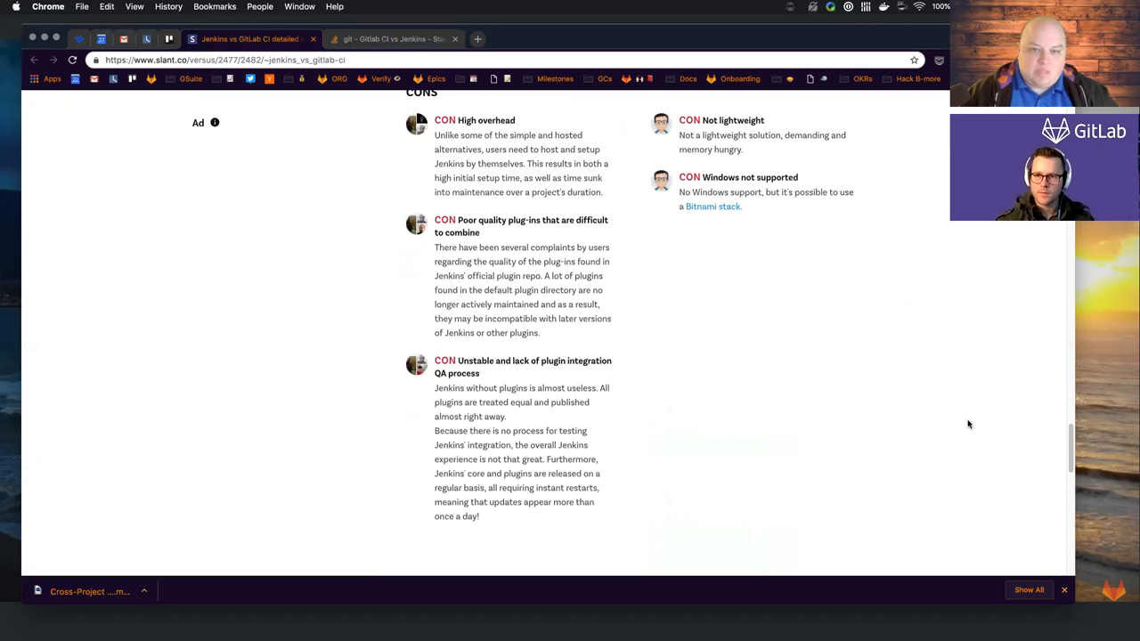
pyautogui.moveTo(877, 277)
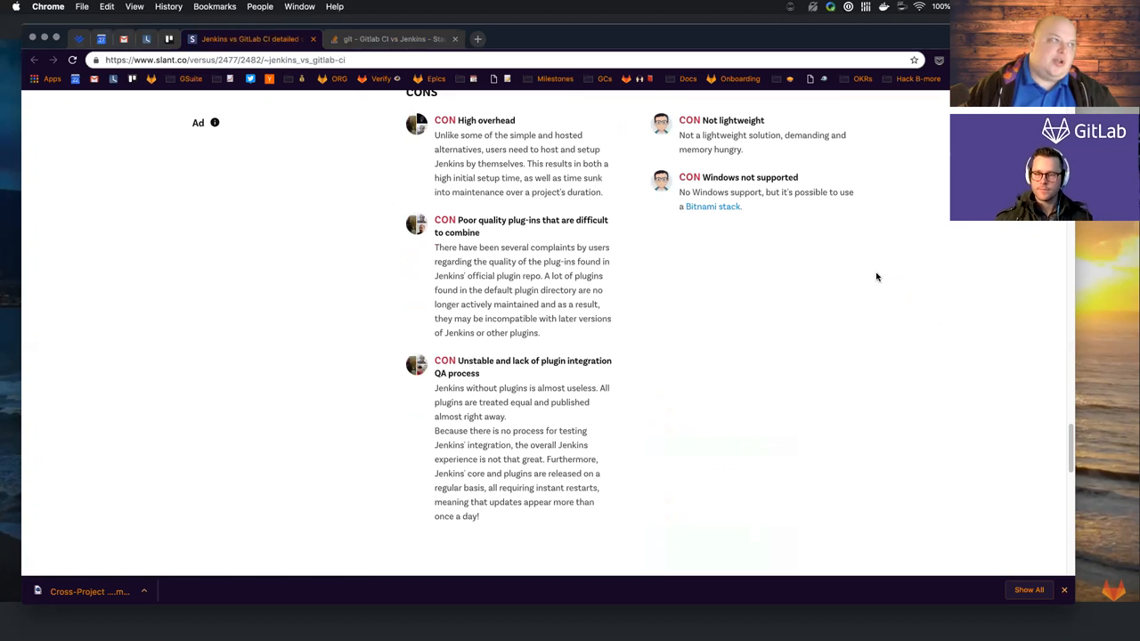